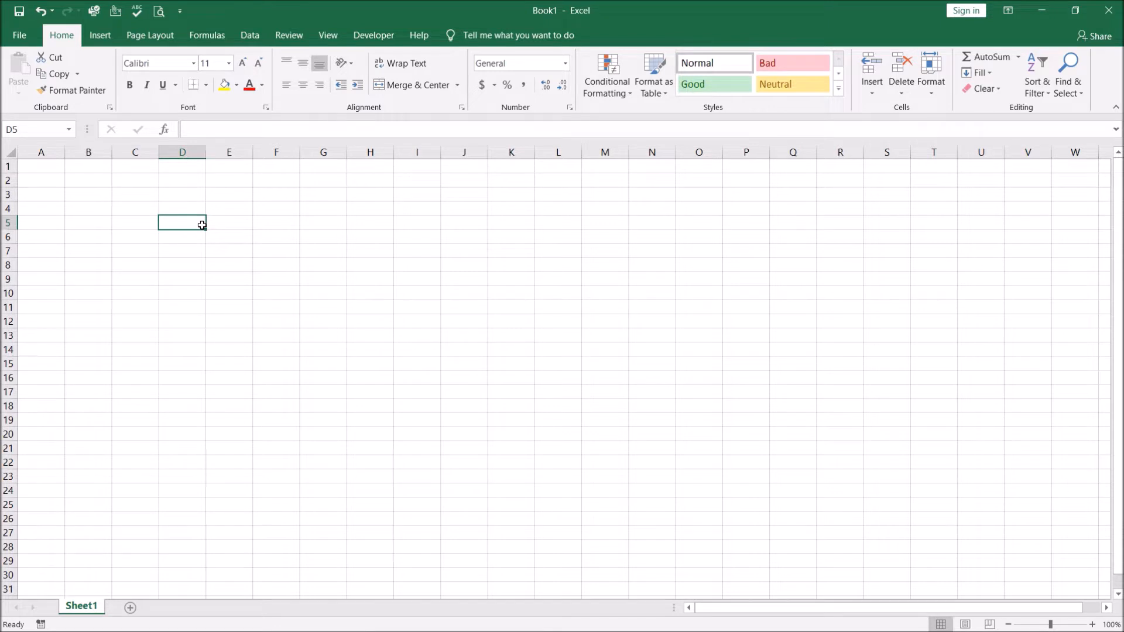
# - Enter 814357 in D5 and bring up its right-click formatting menu
pyautogui.write('814')
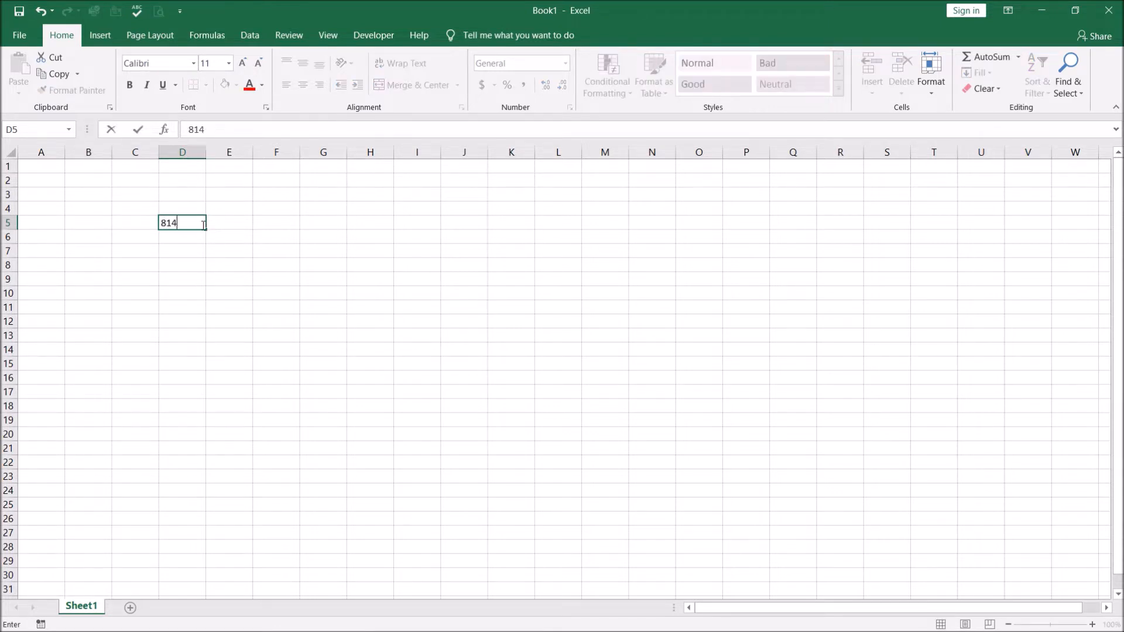
pyautogui.write('357')
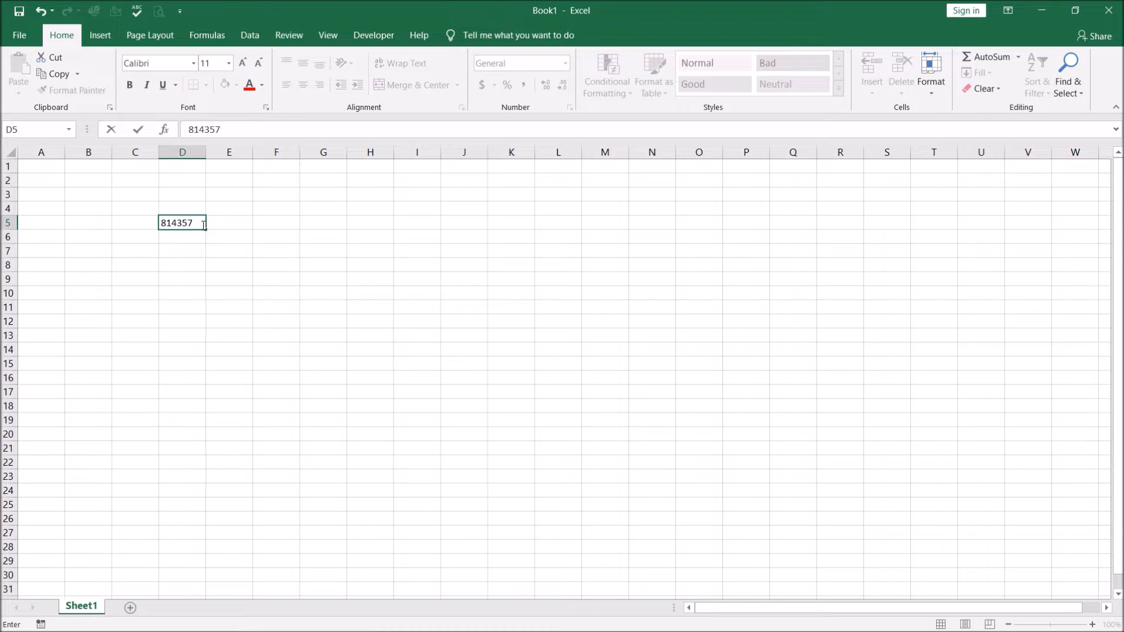
pyautogui.press('Enter')
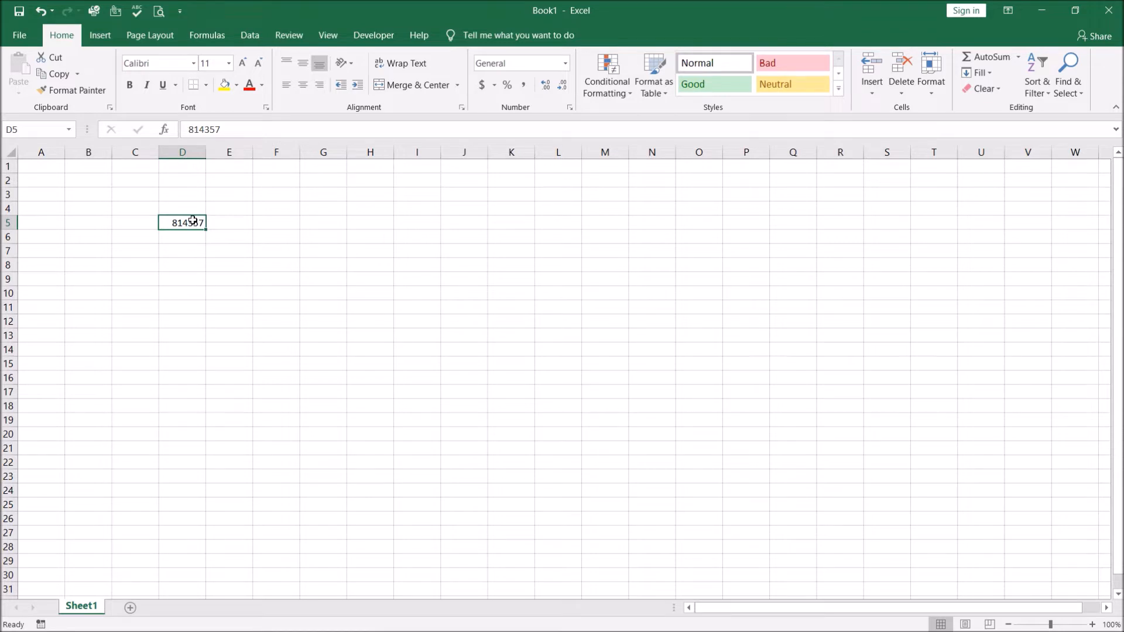
pyautogui.moveTo(191, 225)
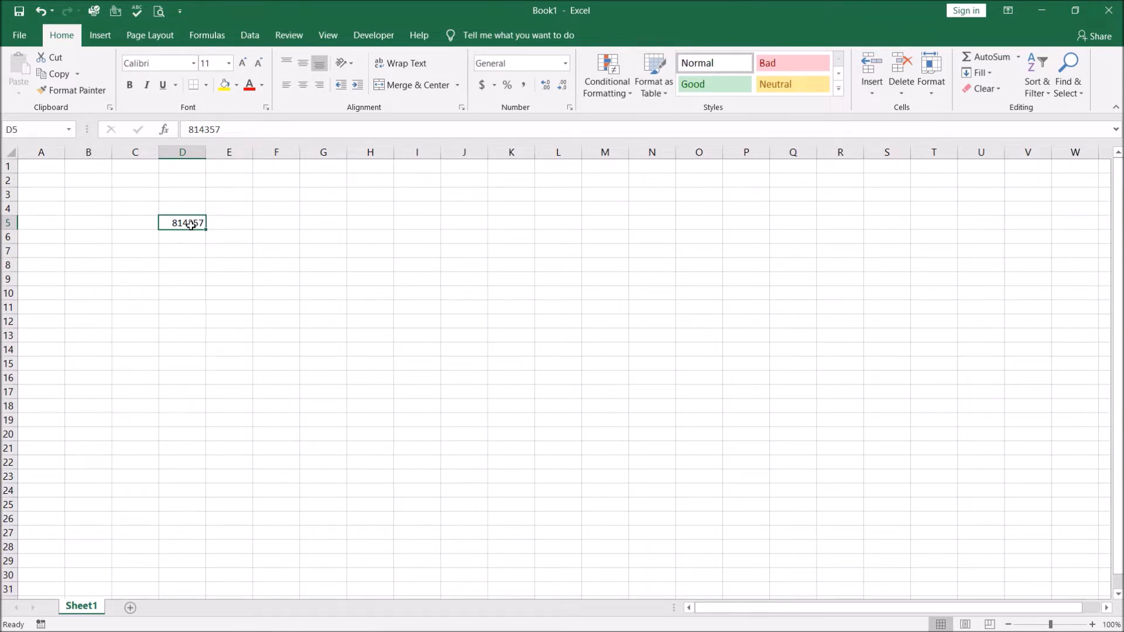
pyautogui.rightClick(190, 223)
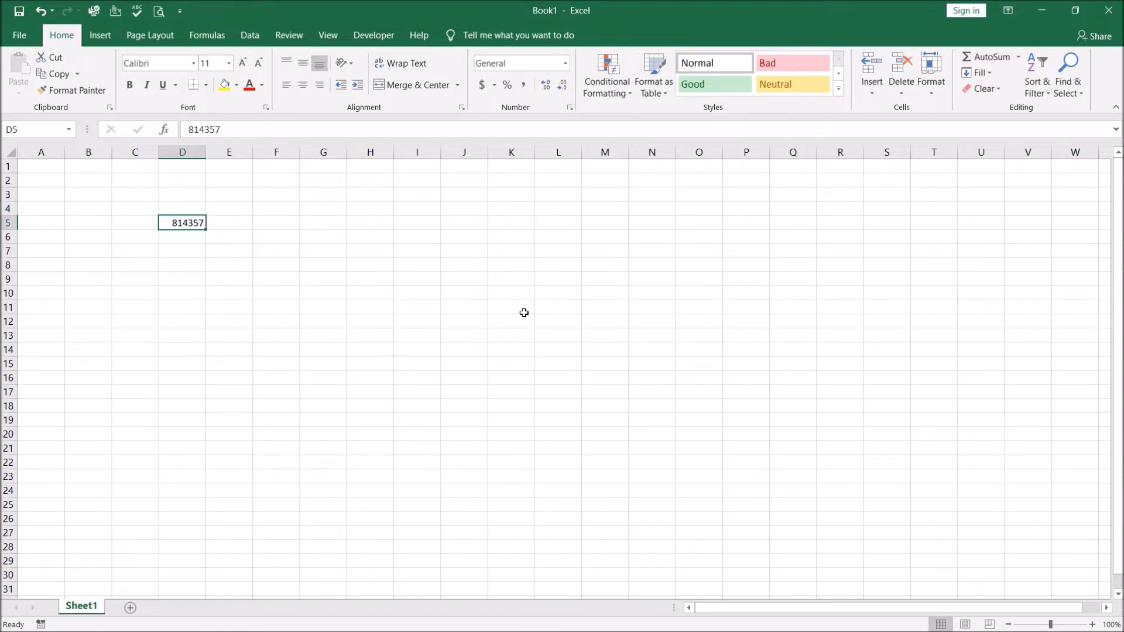
pyautogui.moveTo(185, 223)
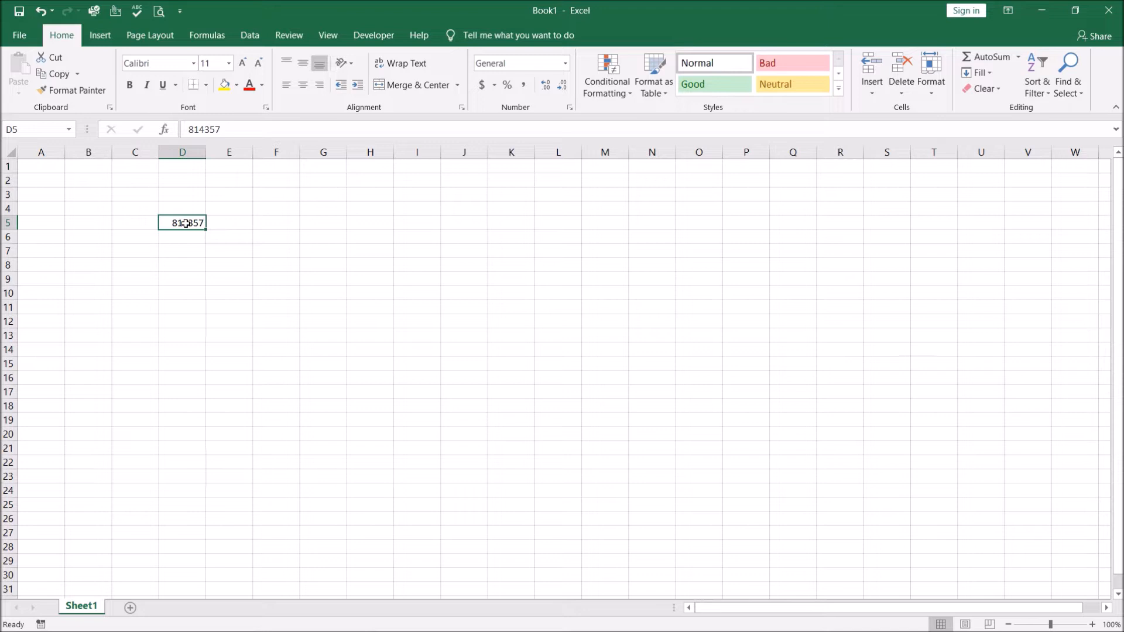
pyautogui.moveTo(265, 472)
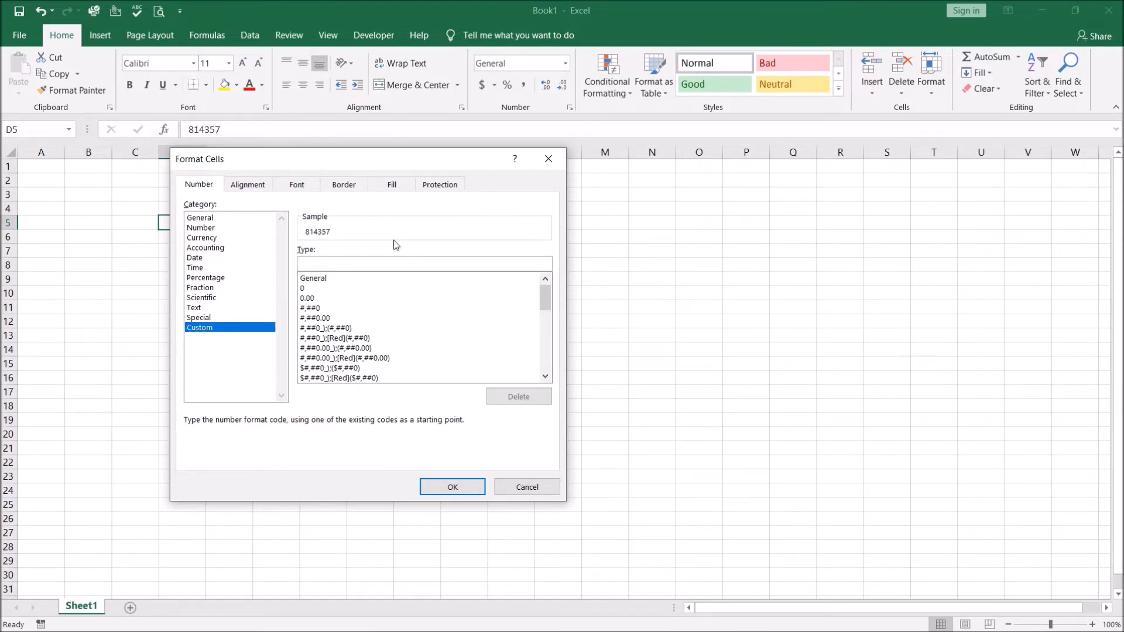
# - Apply the custom number format 00000000 to D5 so it shows 00814357
pyautogui.write('00000')
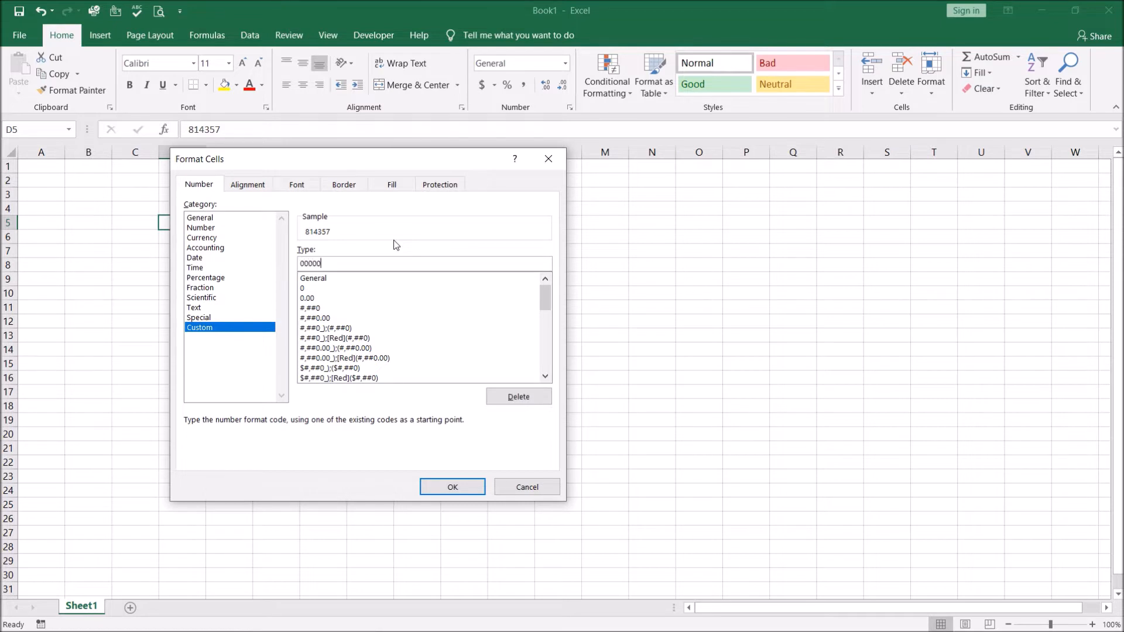
pyautogui.write('000')
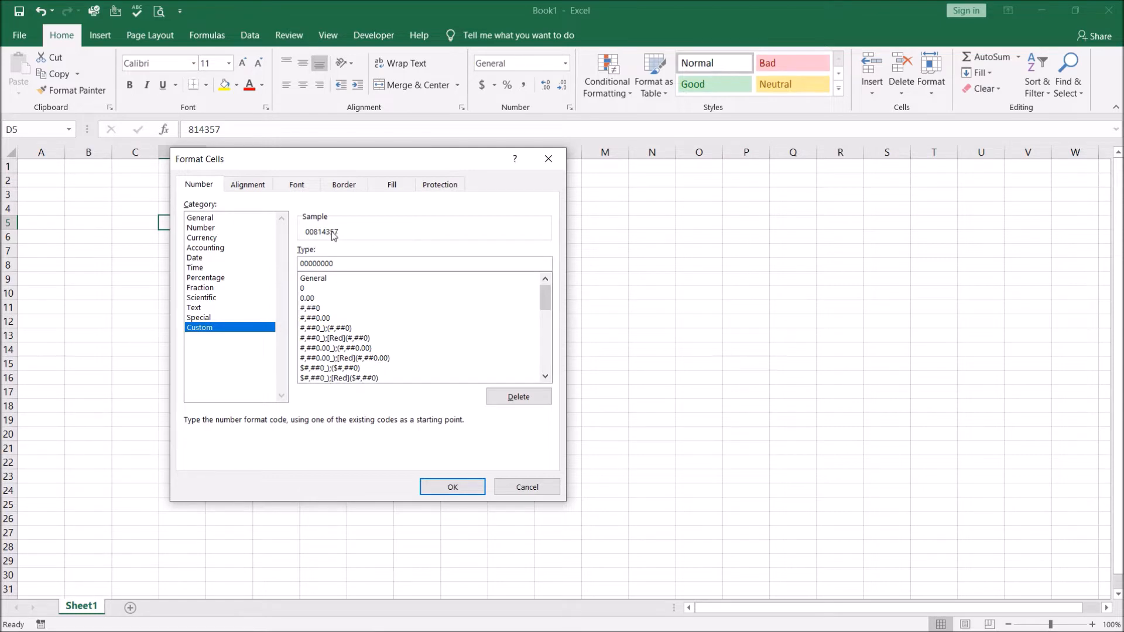
pyautogui.click(424, 263)
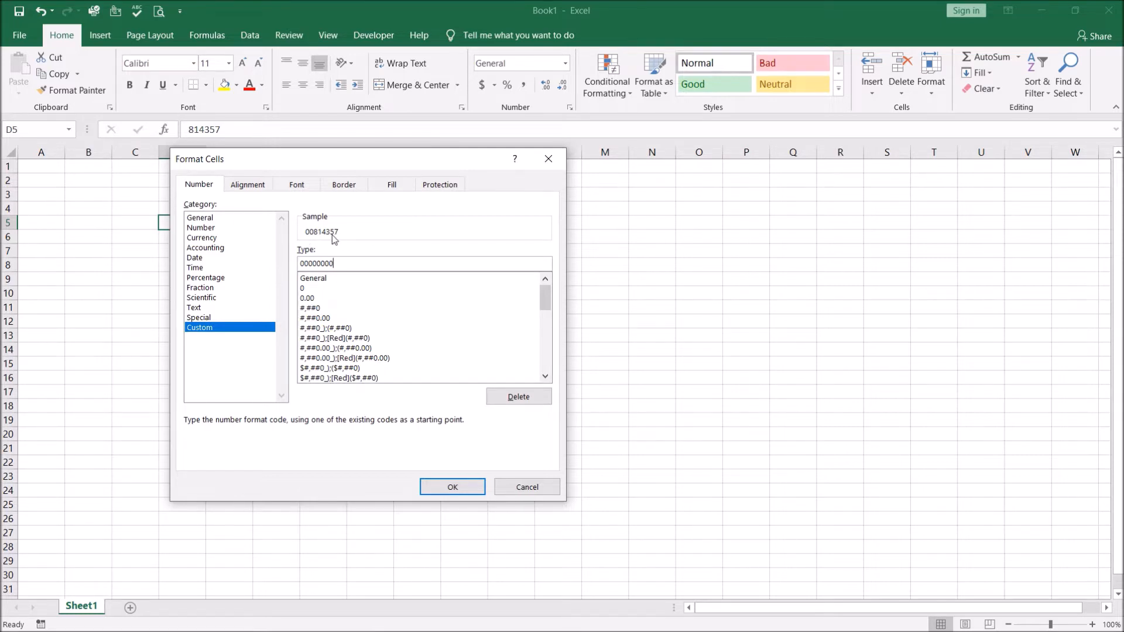
pyautogui.moveTo(317, 236)
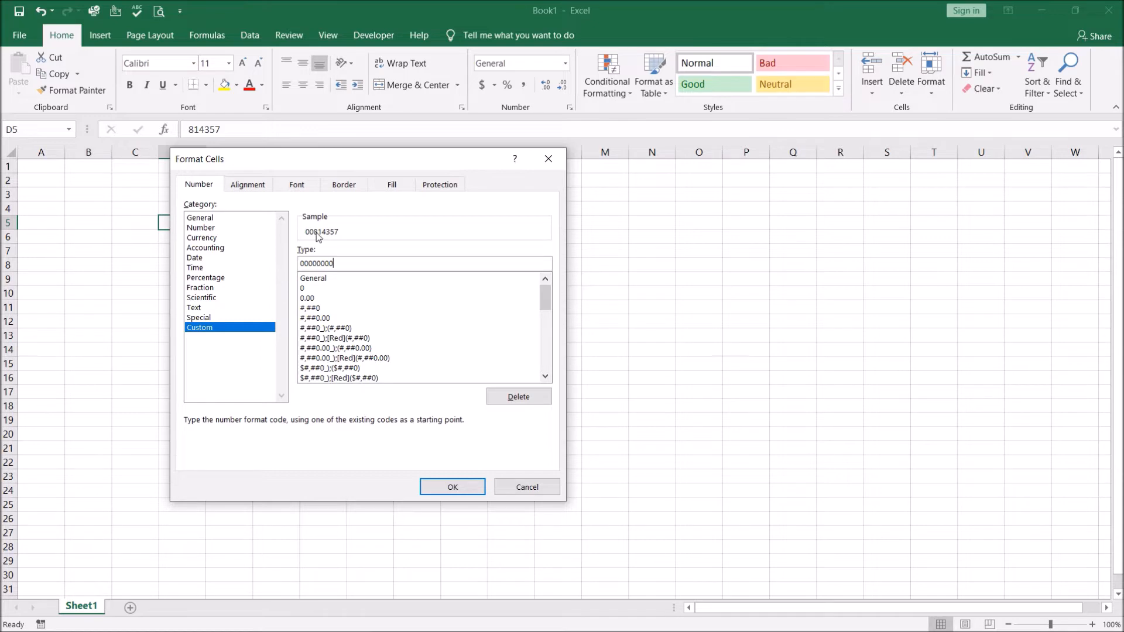
pyautogui.moveTo(304, 238)
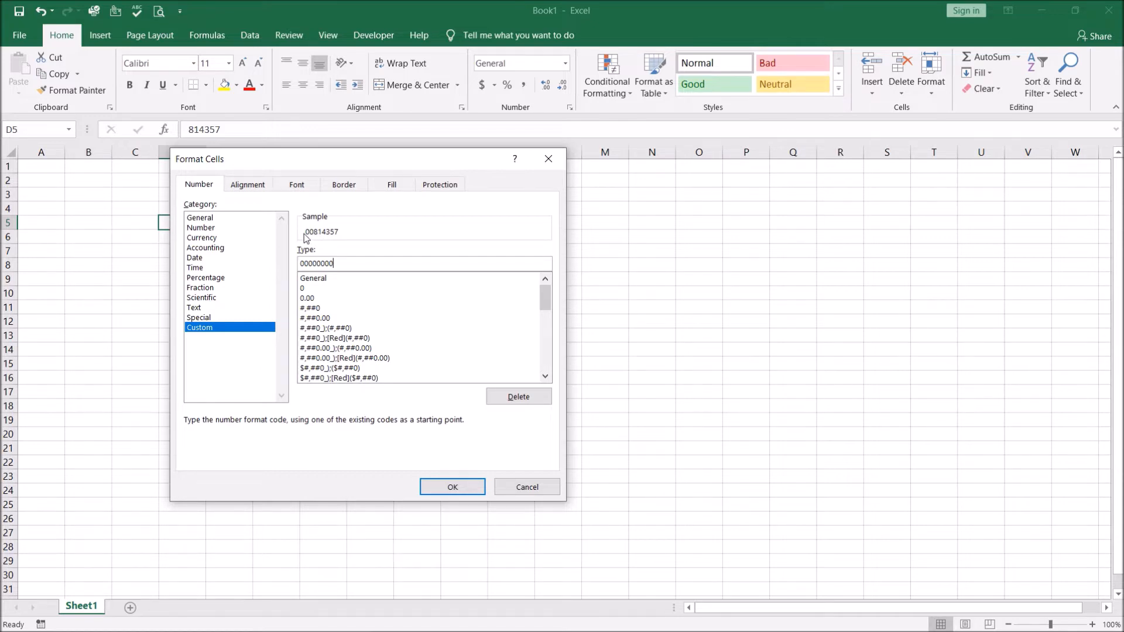
pyautogui.moveTo(308, 239)
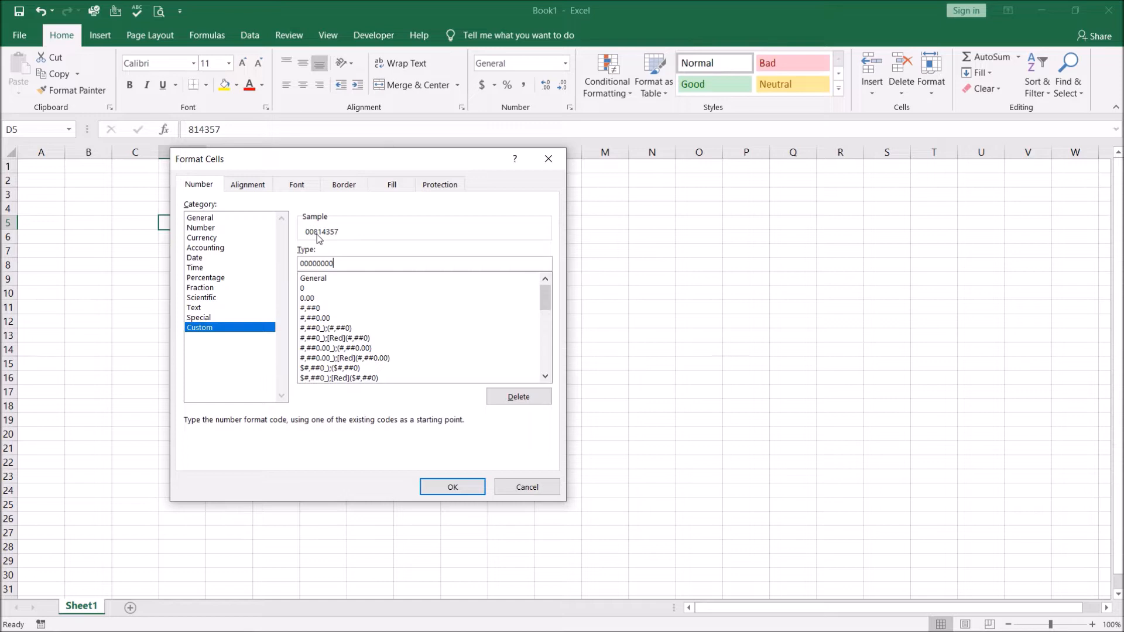
pyautogui.moveTo(325, 239)
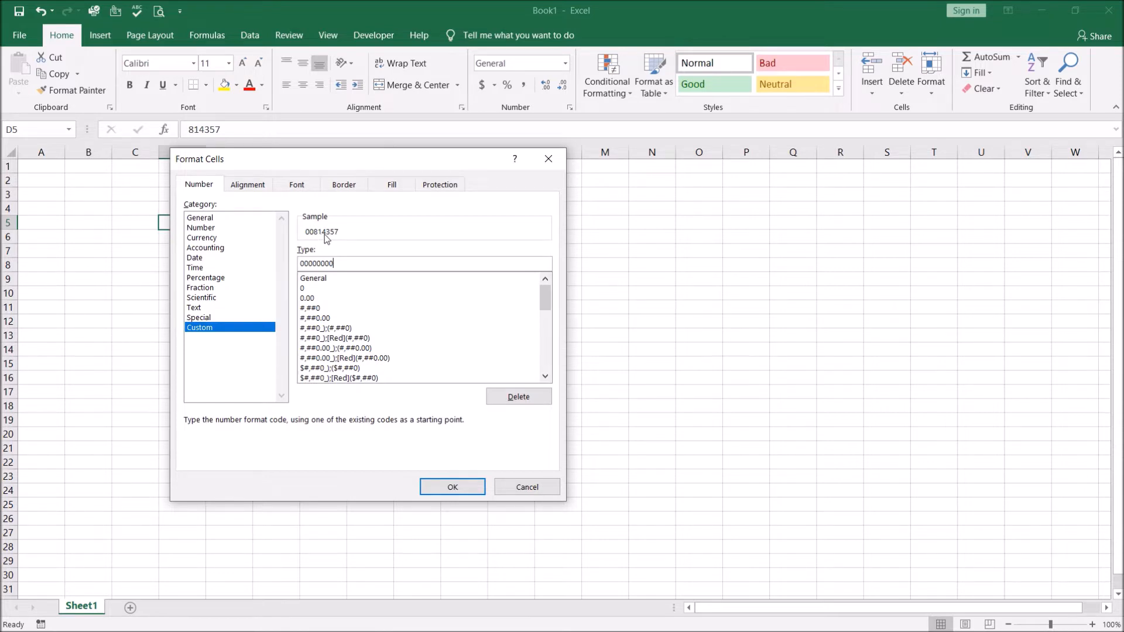
pyautogui.write('0')
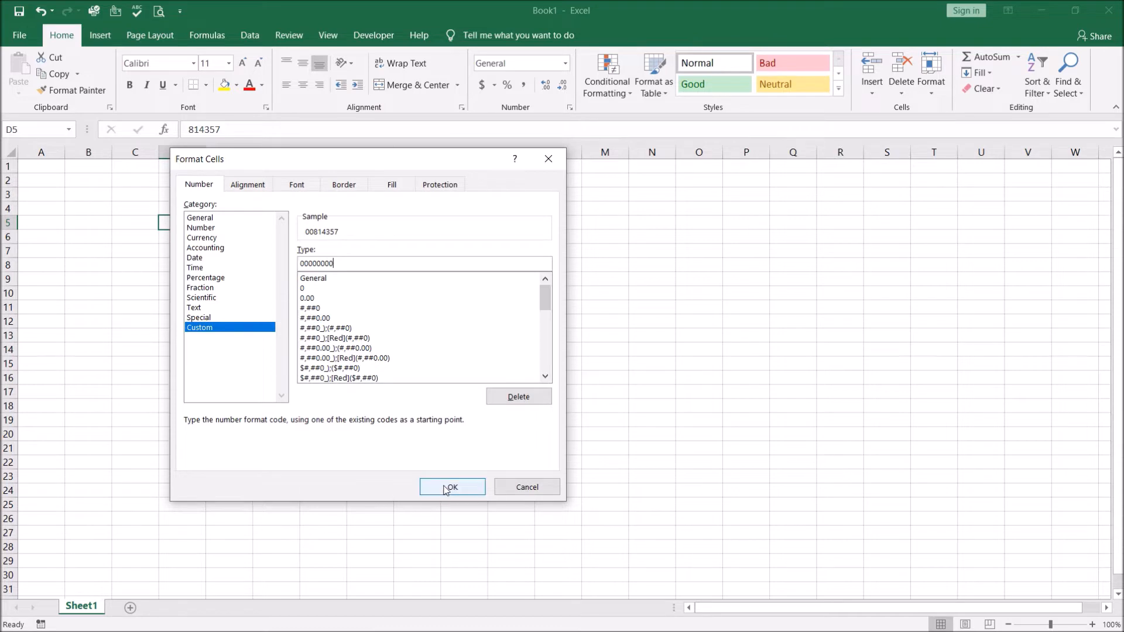
pyautogui.click(452, 487)
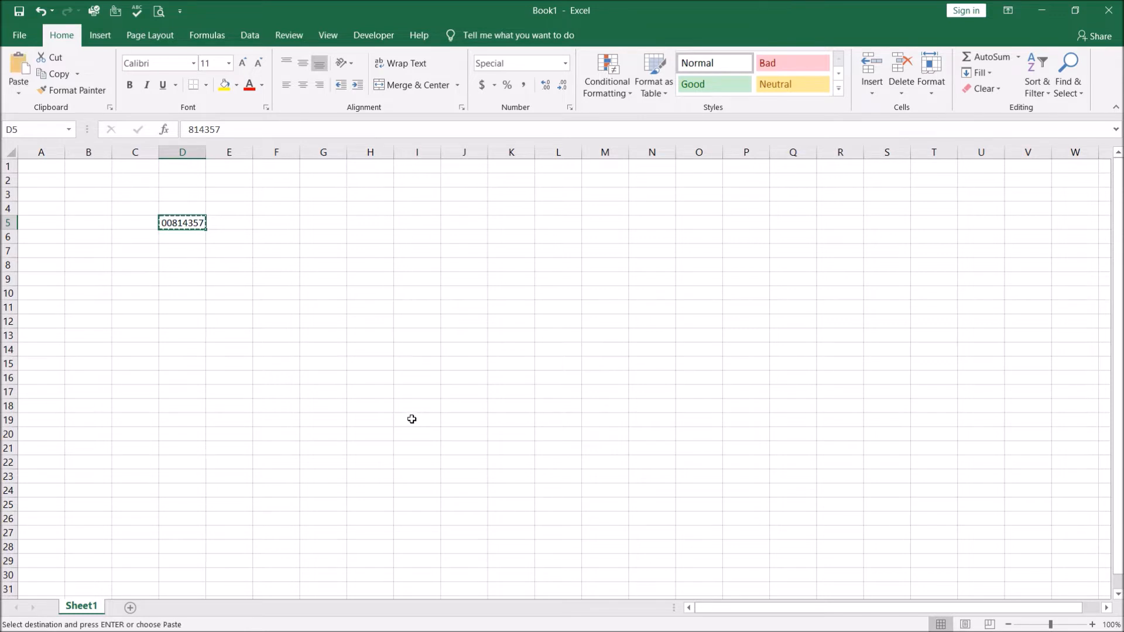
pyautogui.moveTo(411, 414)
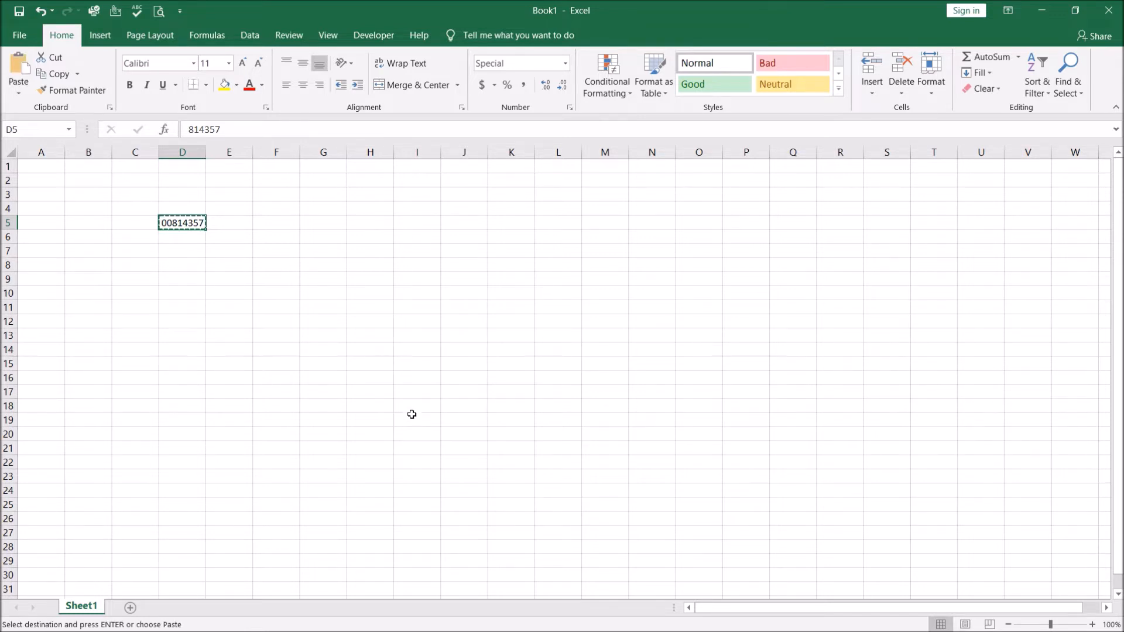
pyautogui.moveTo(349, 314)
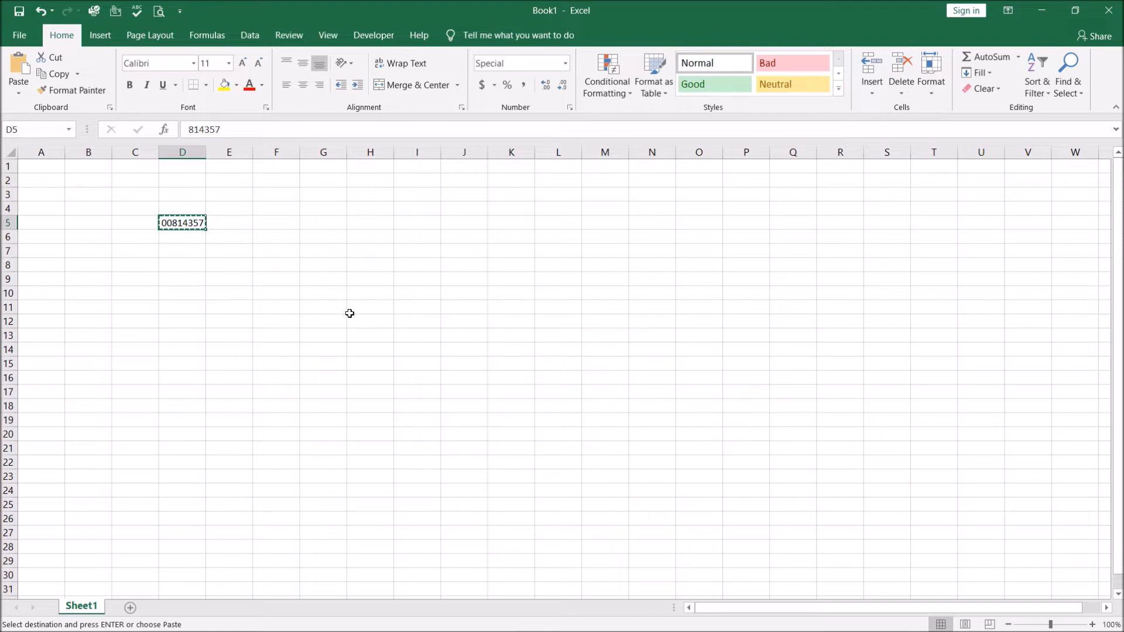
pyautogui.moveTo(284, 228)
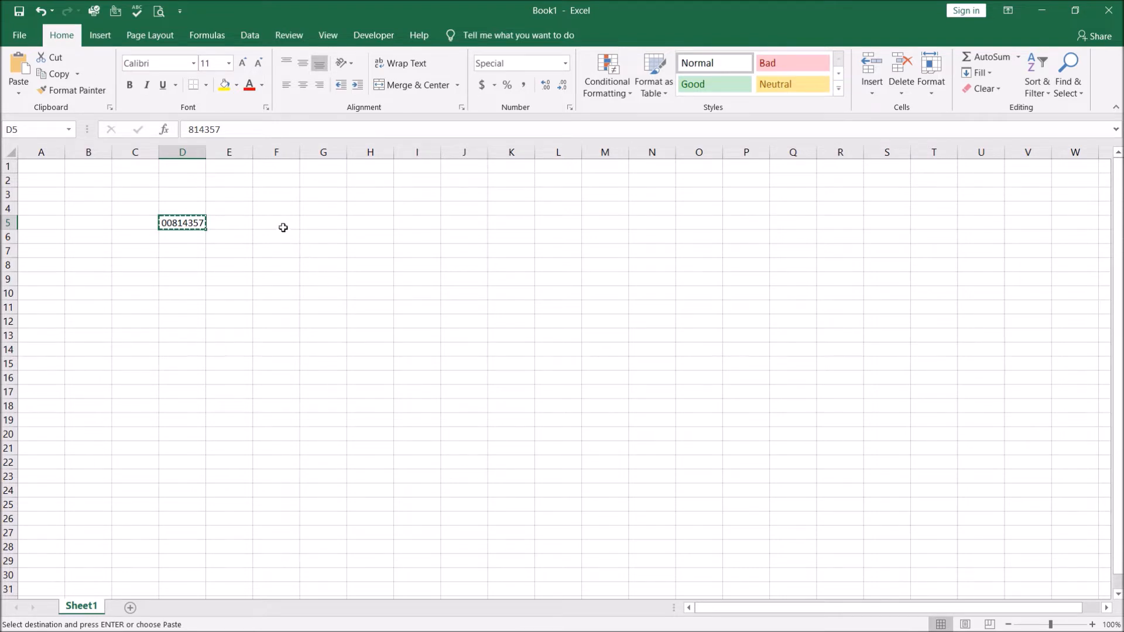
# - Select F5 as the paste destination for D5's zero-padded number
pyautogui.click(276, 223)
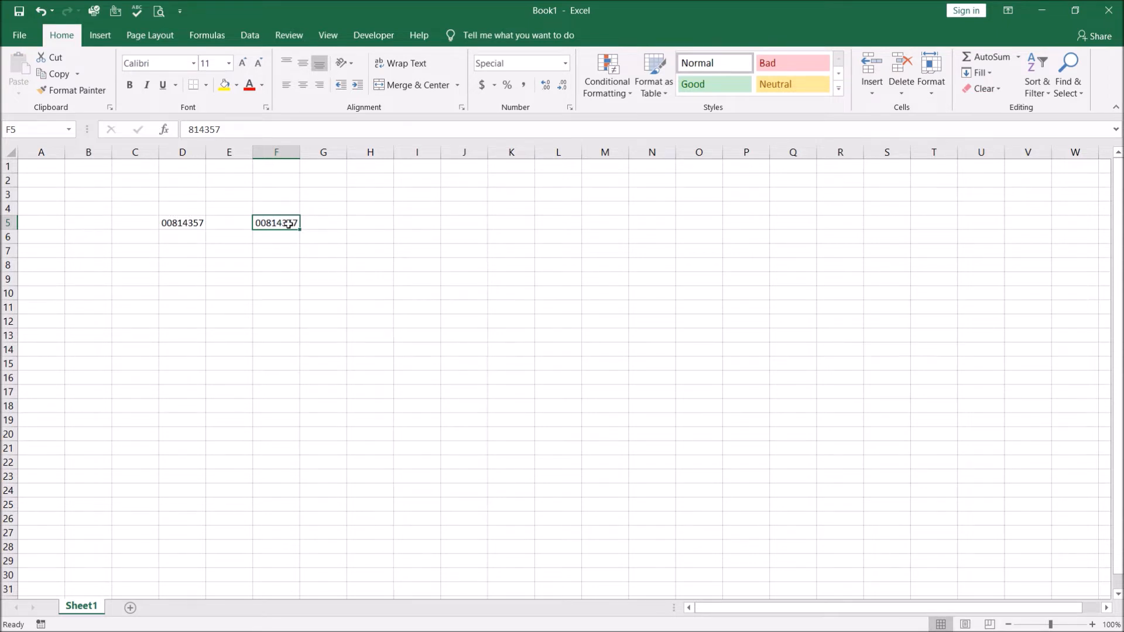
pyautogui.moveTo(361, 252)
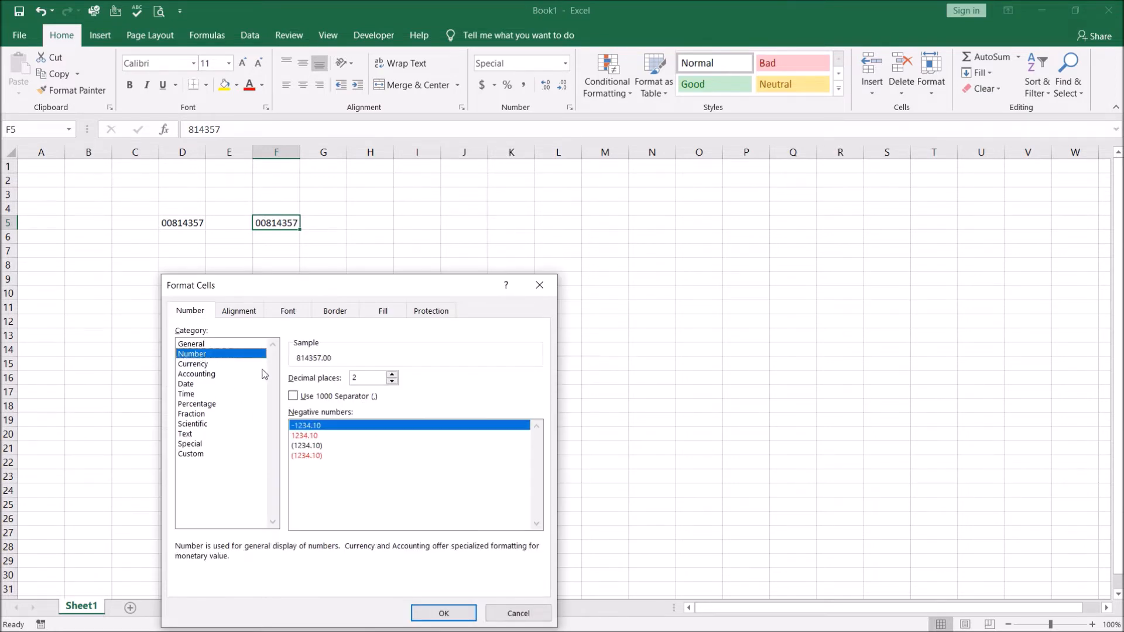
pyautogui.moveTo(391, 394)
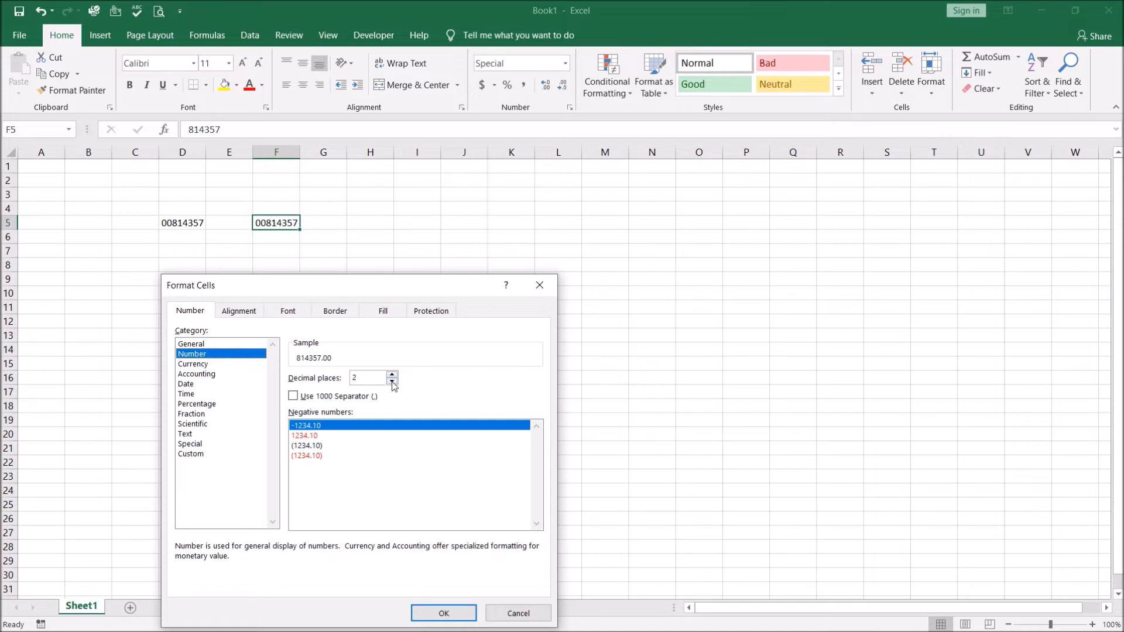
# - Format F5 as Number with 0 decimal places, then select D9
pyautogui.click(391, 382)
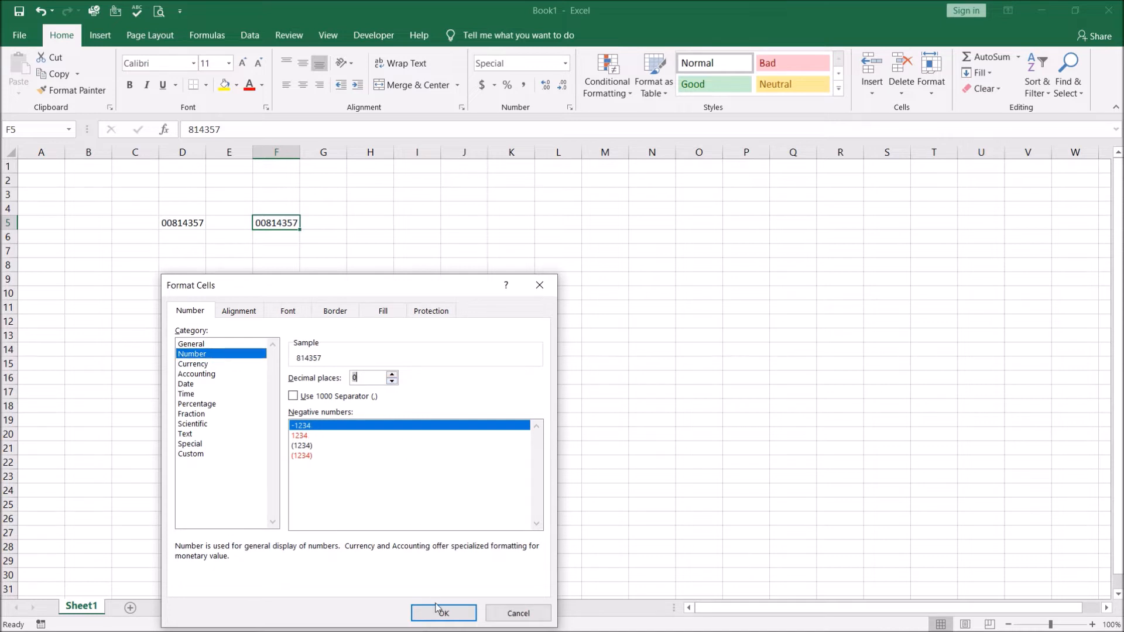
pyautogui.click(443, 613)
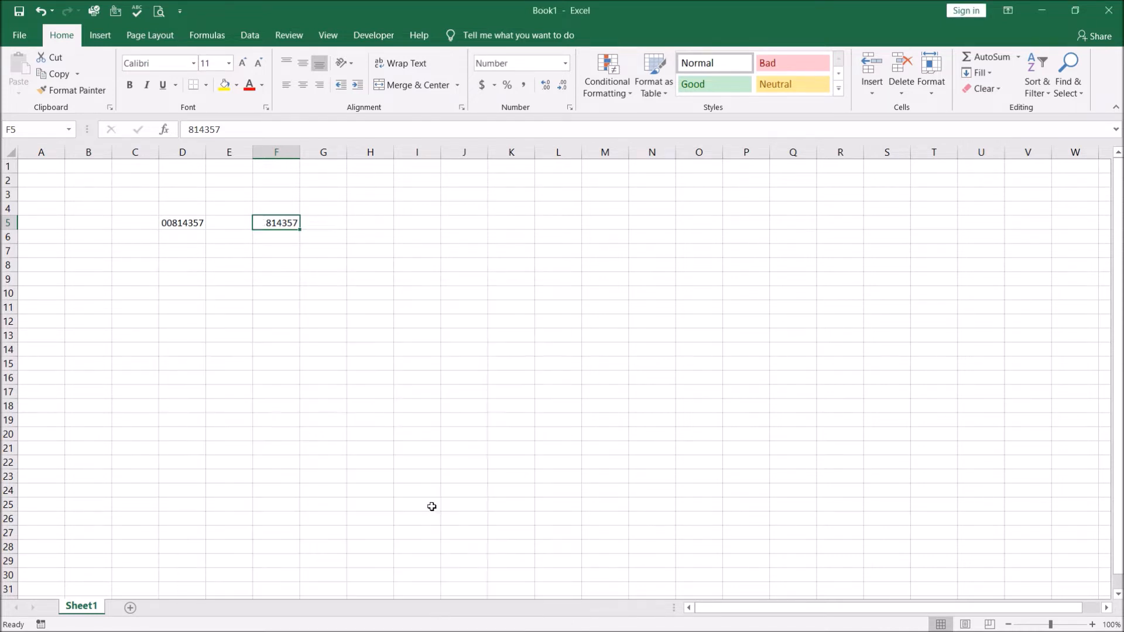
pyautogui.click(417, 392)
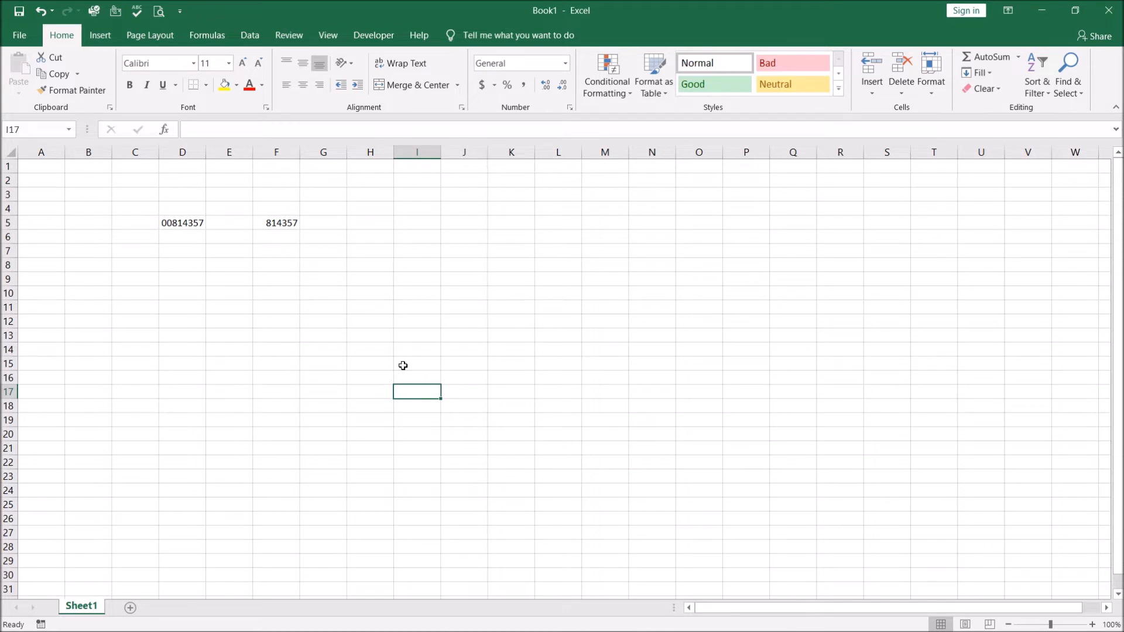
pyautogui.click(182, 279)
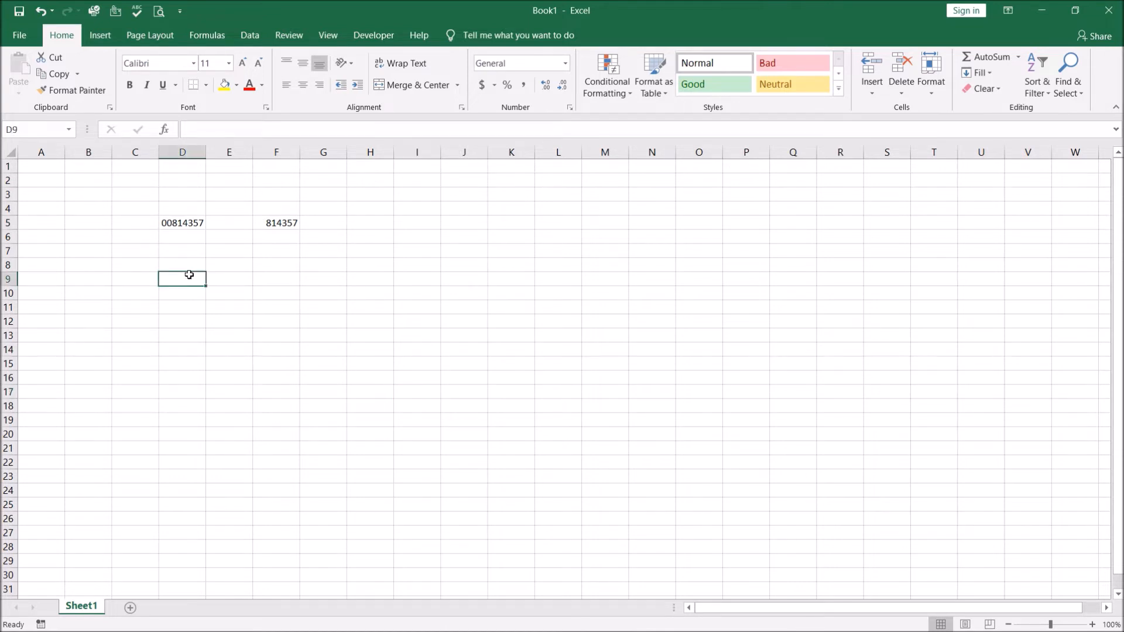
pyautogui.moveTo(196, 208)
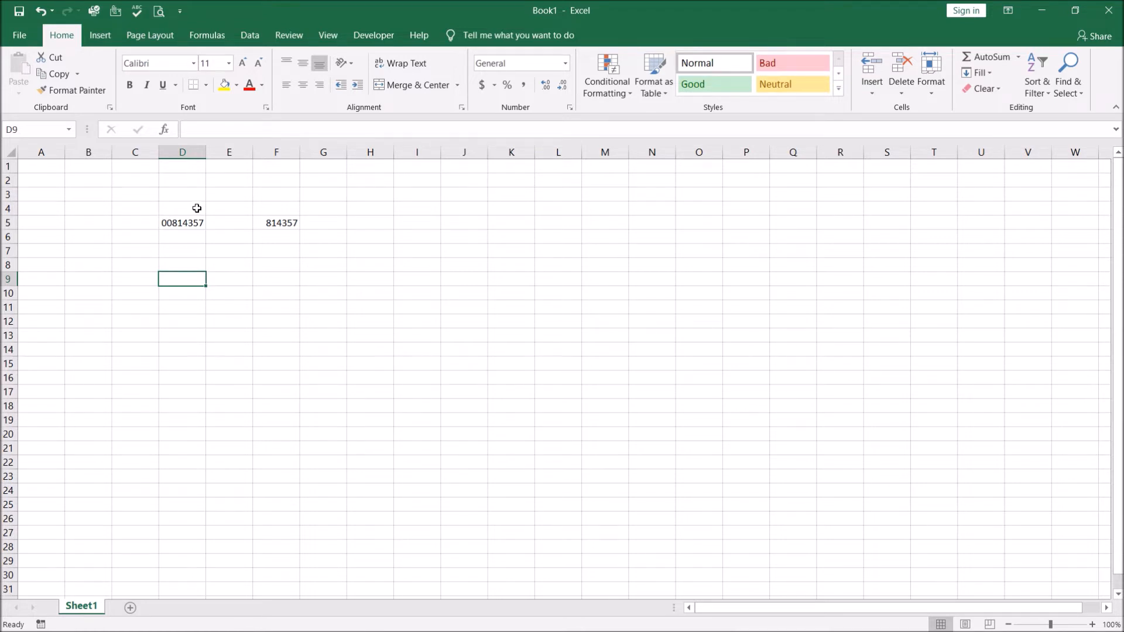
# - Enter a =TEXT( formula in D9 that references D5
pyautogui.write('=')
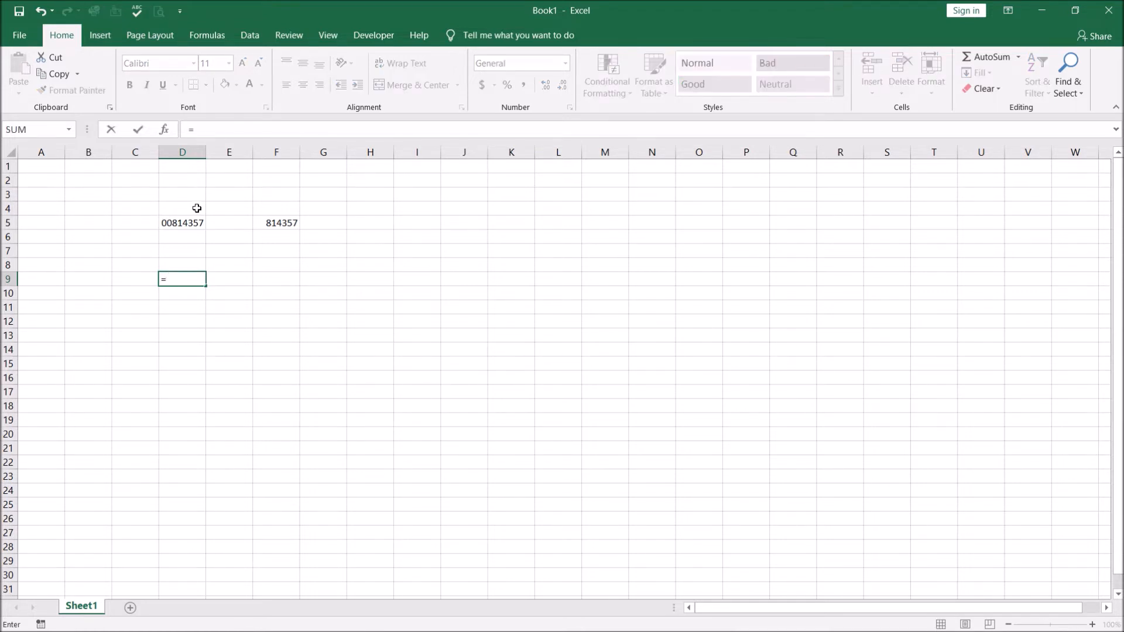
pyautogui.write('text(')
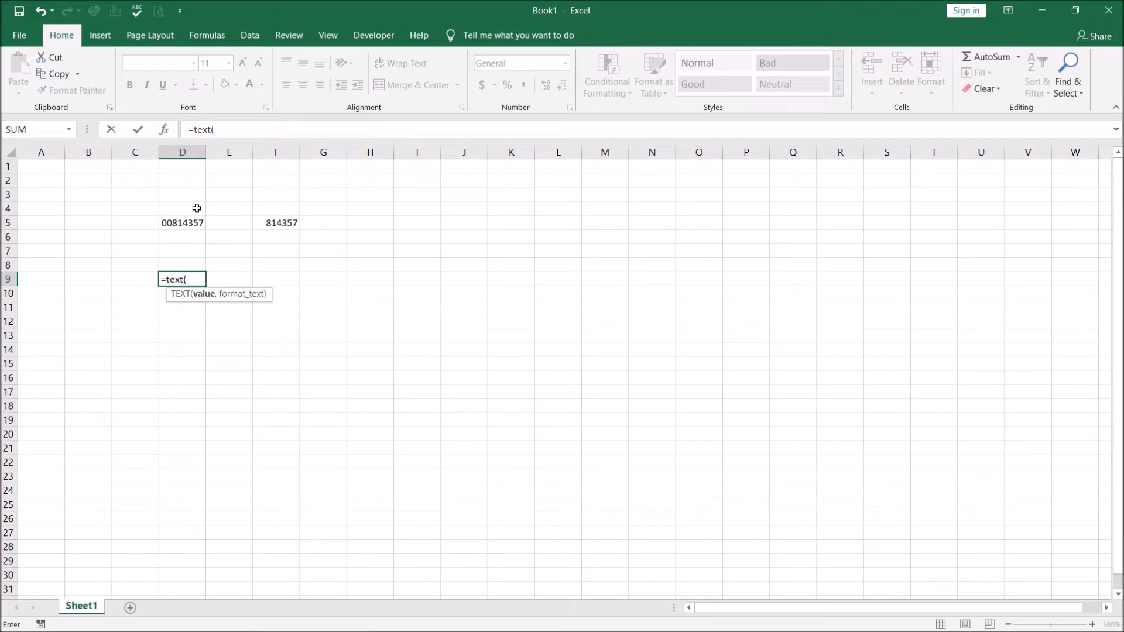
pyautogui.click(182, 223)
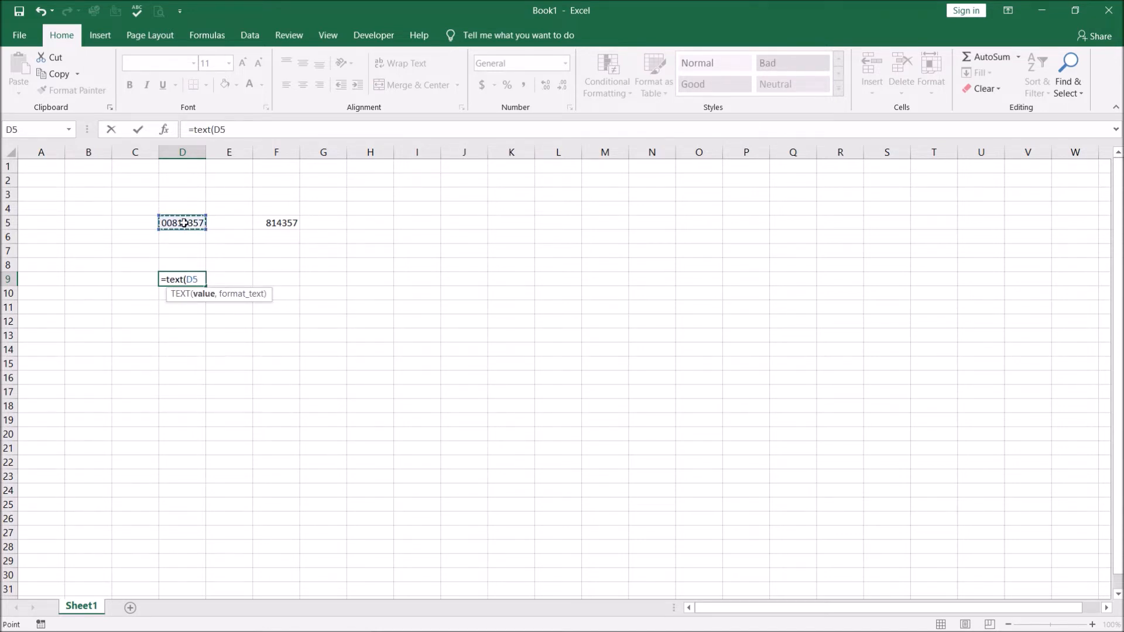
pyautogui.write(',"')
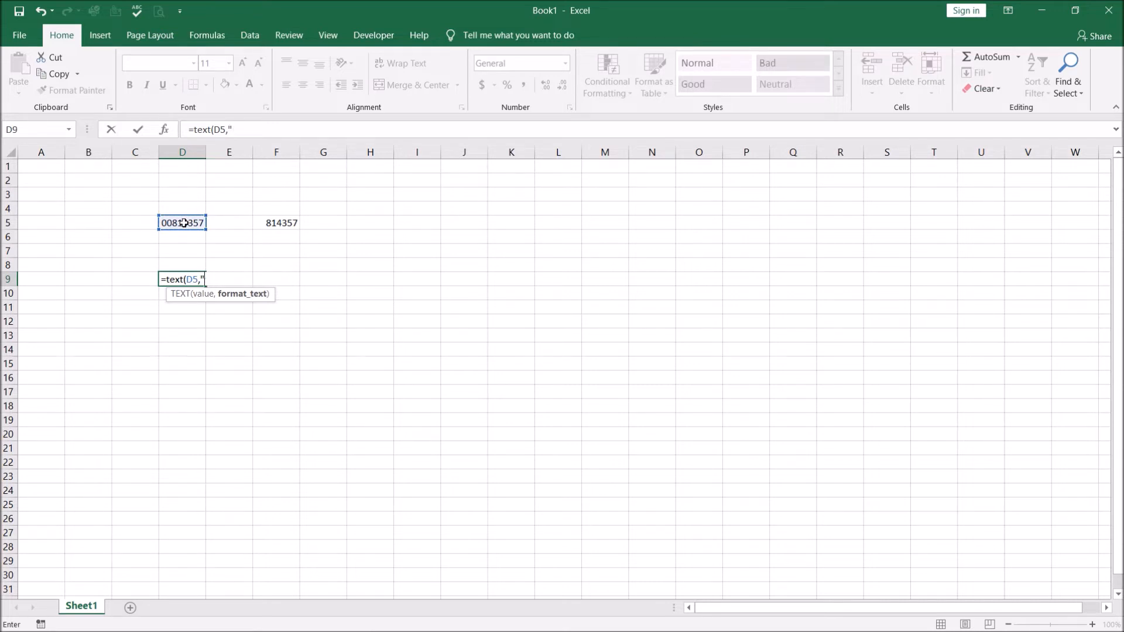
pyautogui.press('Enter')
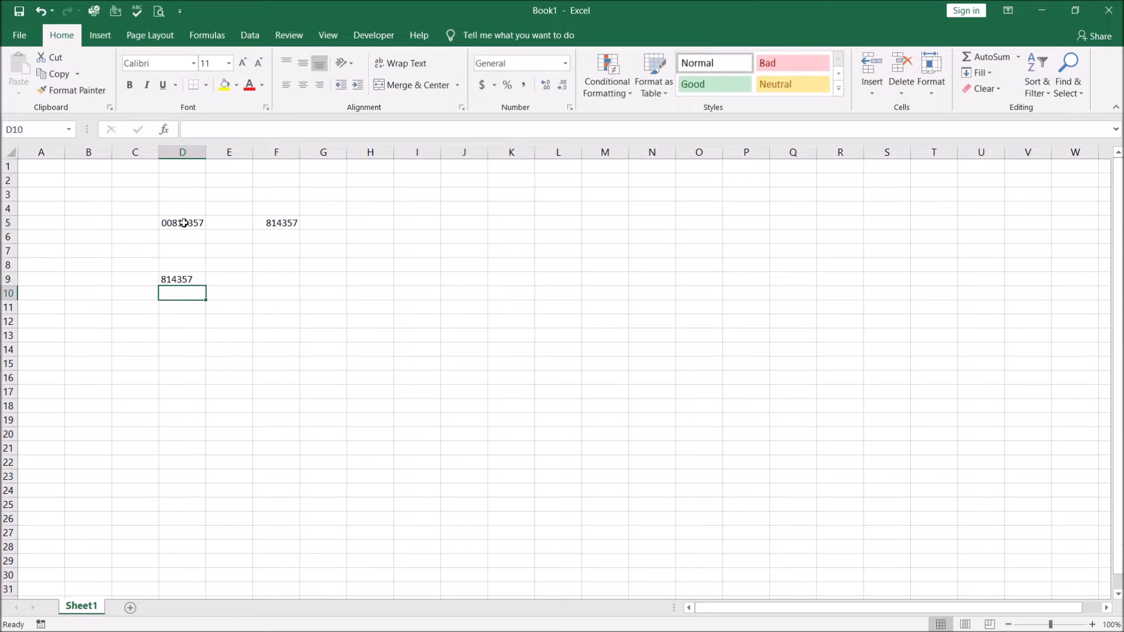
# - Change D9 to ="00"&TEXT(D5,"#") to show 00814357, then select F9
pyautogui.click(182, 278)
pyautogui.write('="00"&TEXT(D5,"#")')
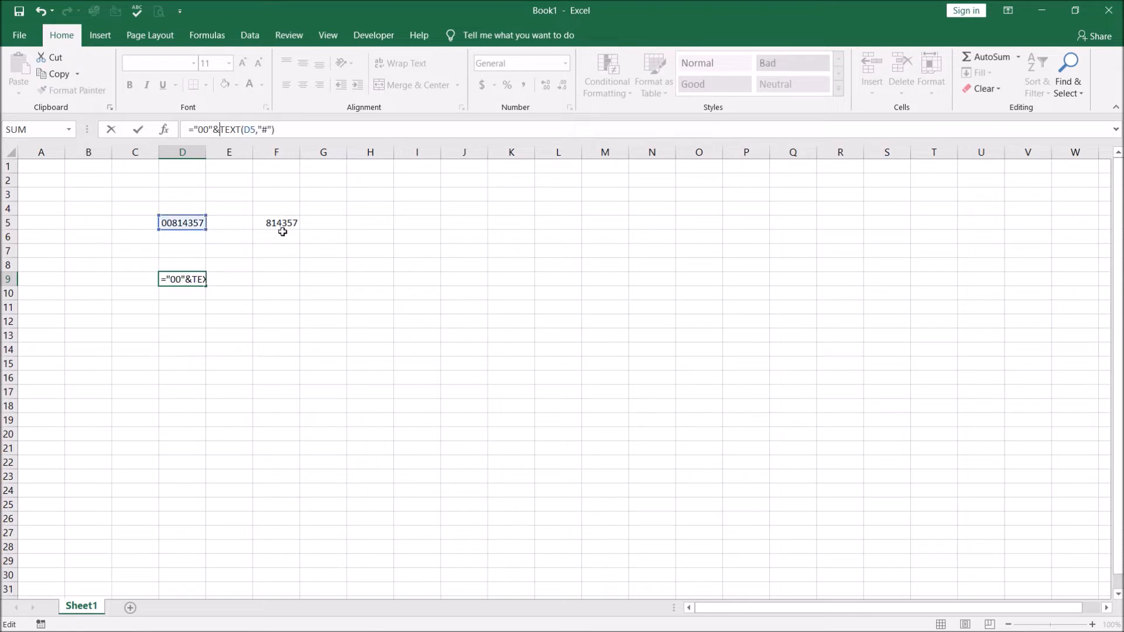
pyautogui.press('Enter')
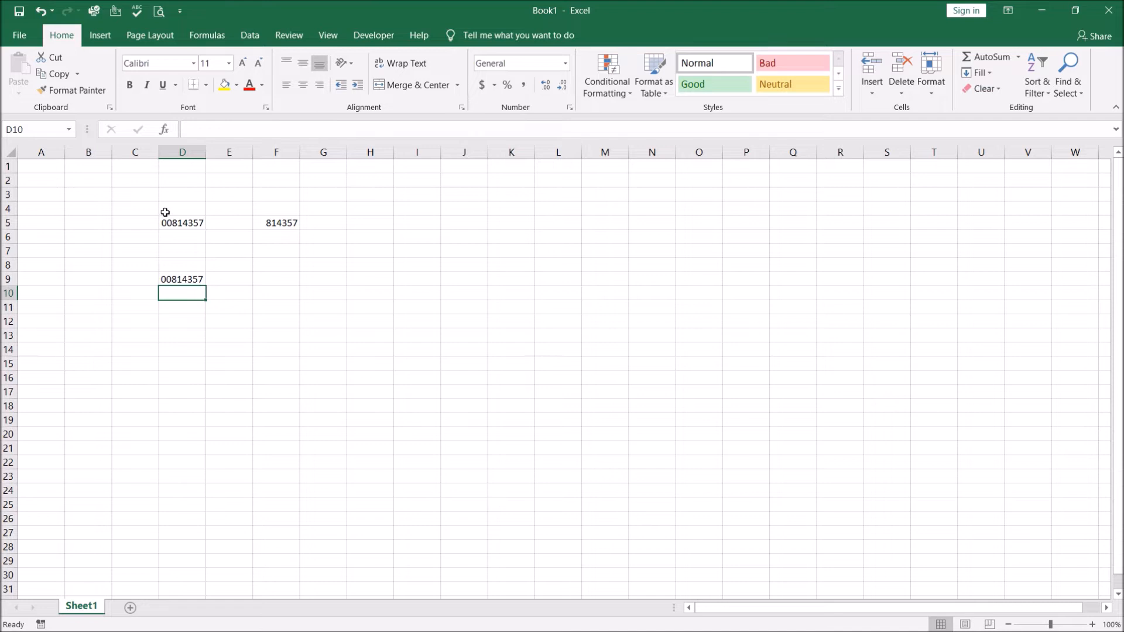
pyautogui.moveTo(172, 220)
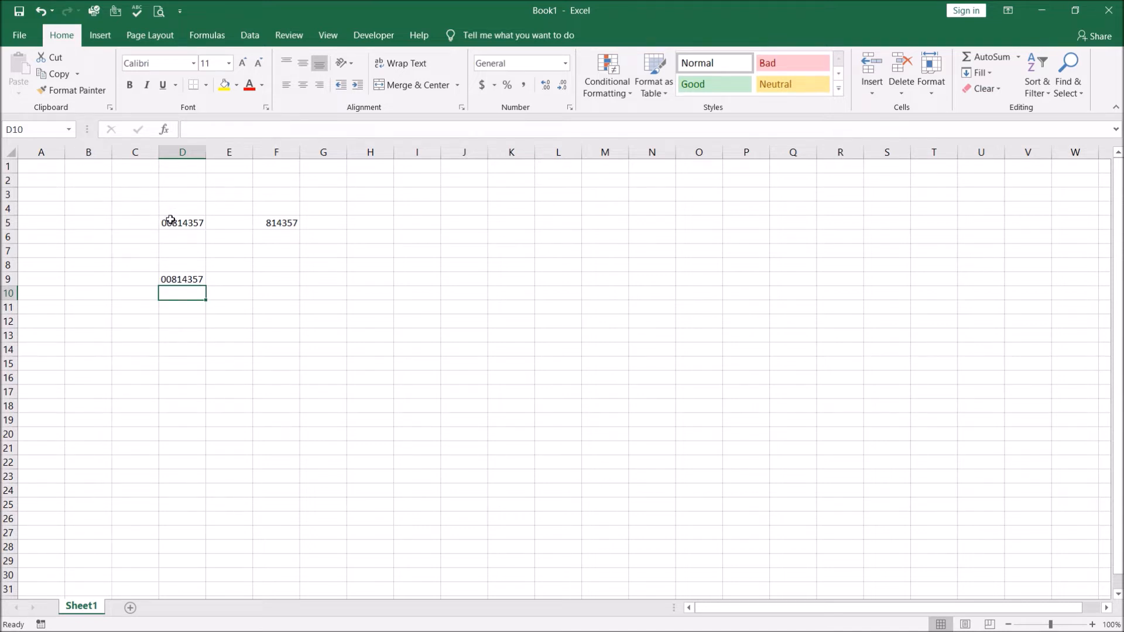
pyautogui.click(276, 364)
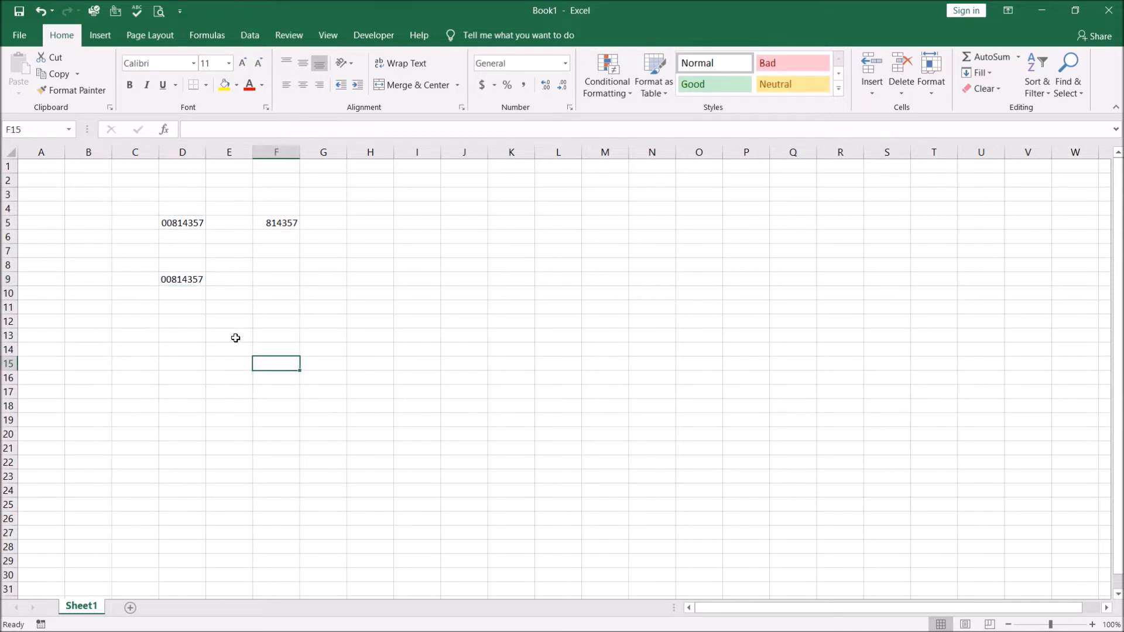
pyautogui.moveTo(272, 271)
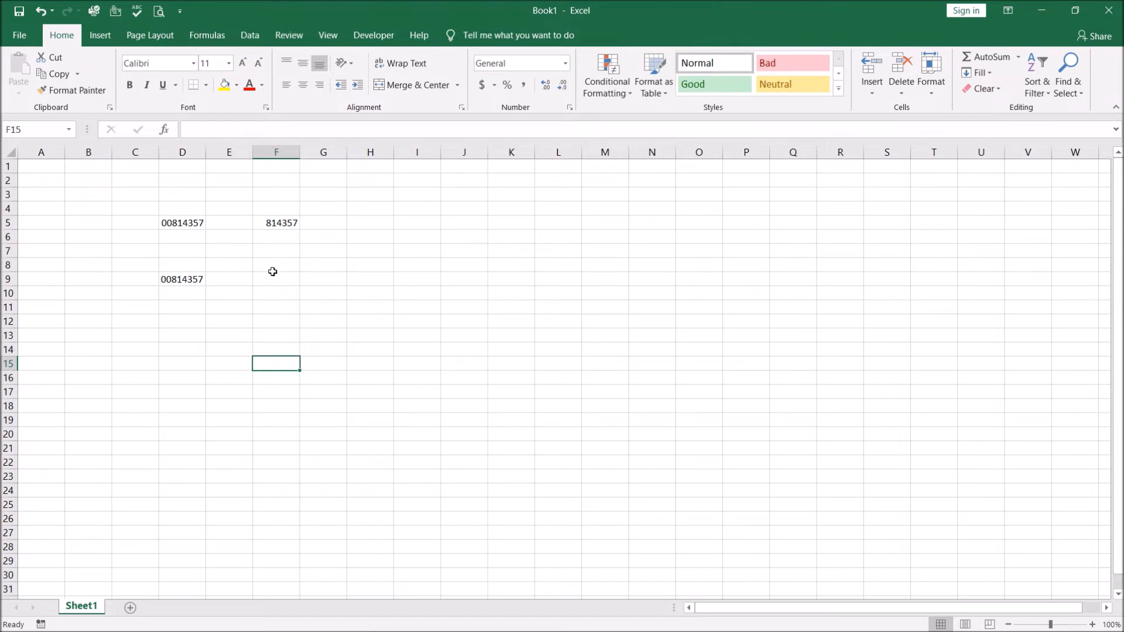
pyautogui.click(275, 280)
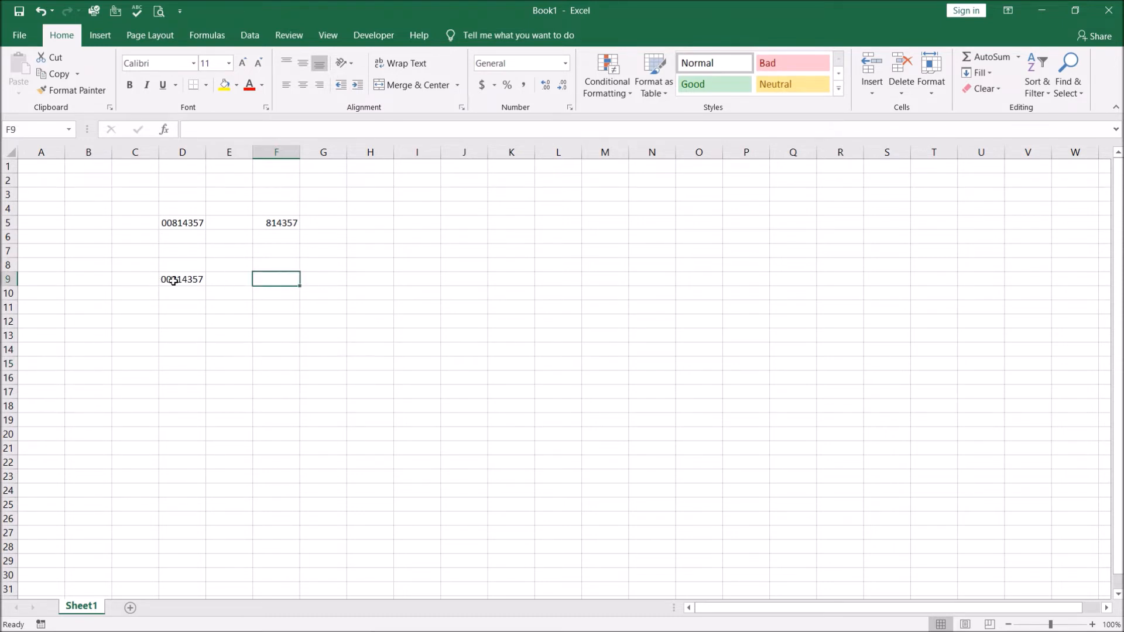
pyautogui.moveTo(121, 493)
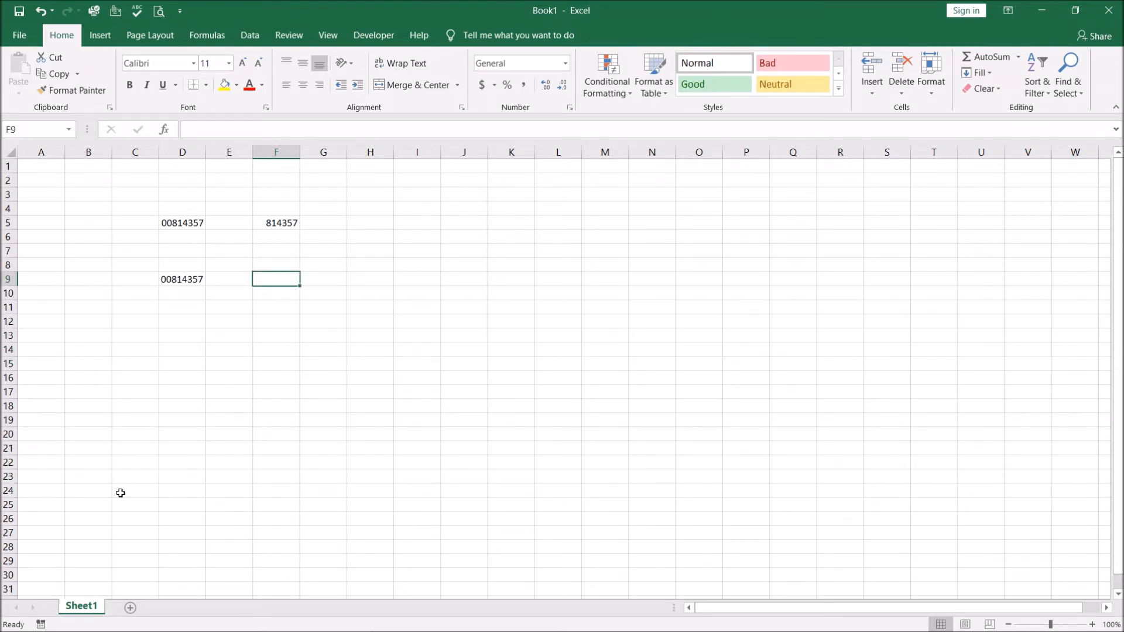
pyautogui.moveTo(201, 339)
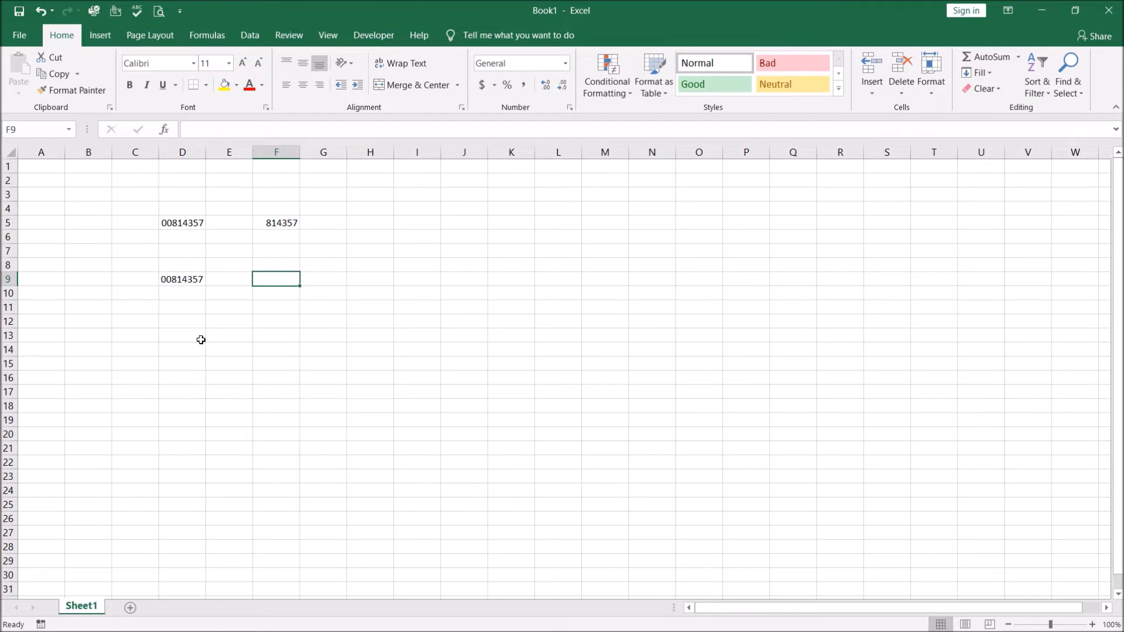
# - Enter =NUMBERVALUE(D9) in F9 to convert the padded text to 814357
pyautogui.write('=')
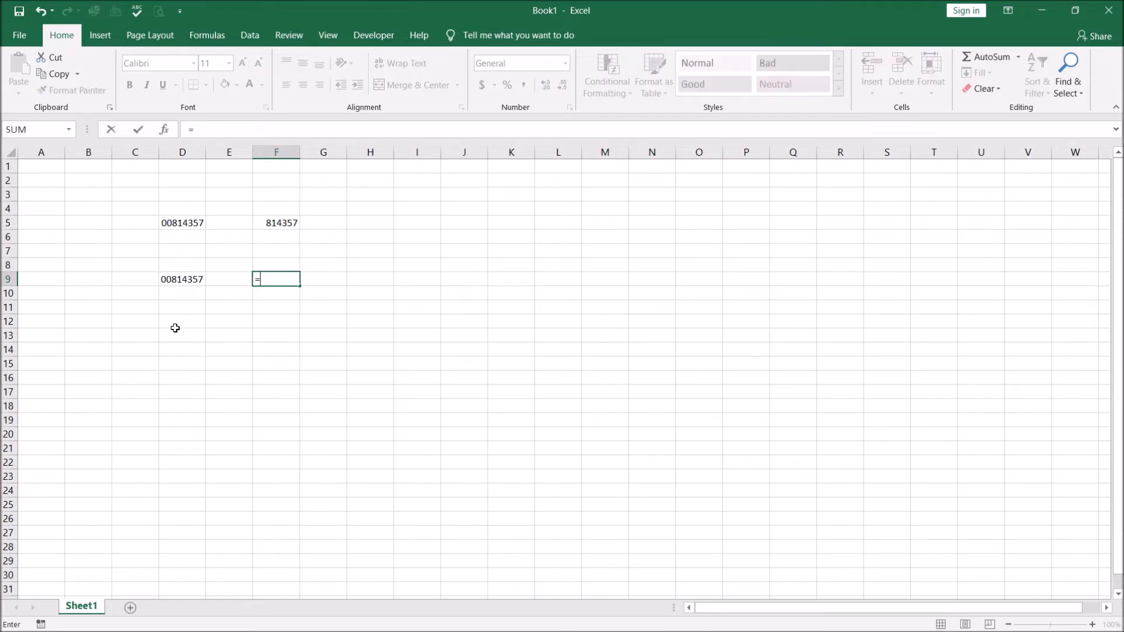
pyautogui.write('num')
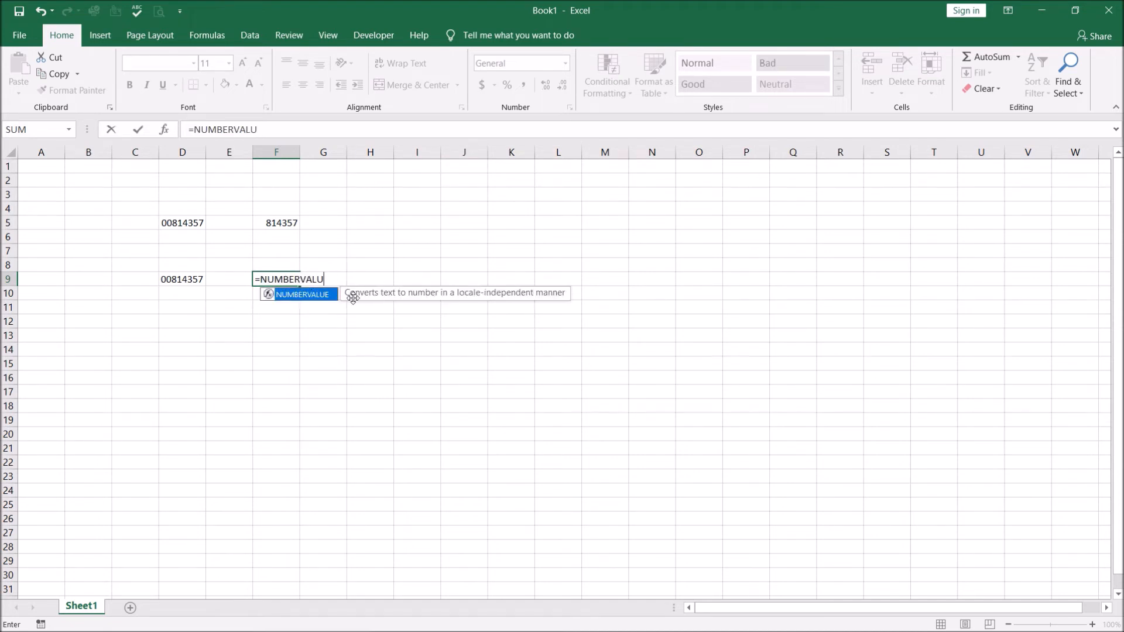
pyautogui.moveTo(486, 297)
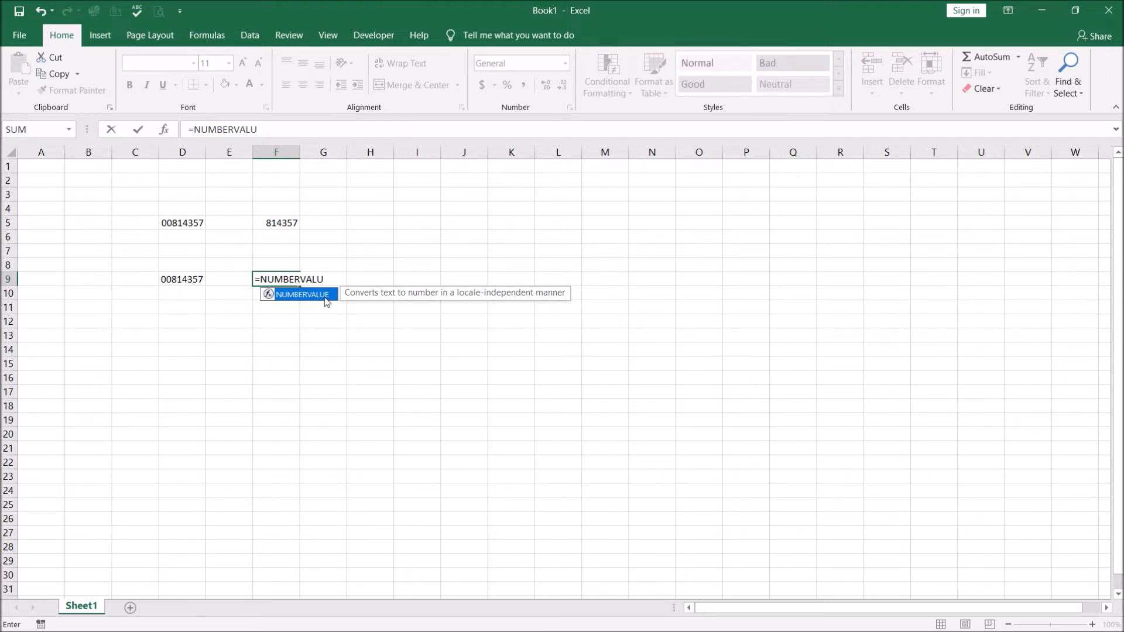
pyautogui.moveTo(318, 300)
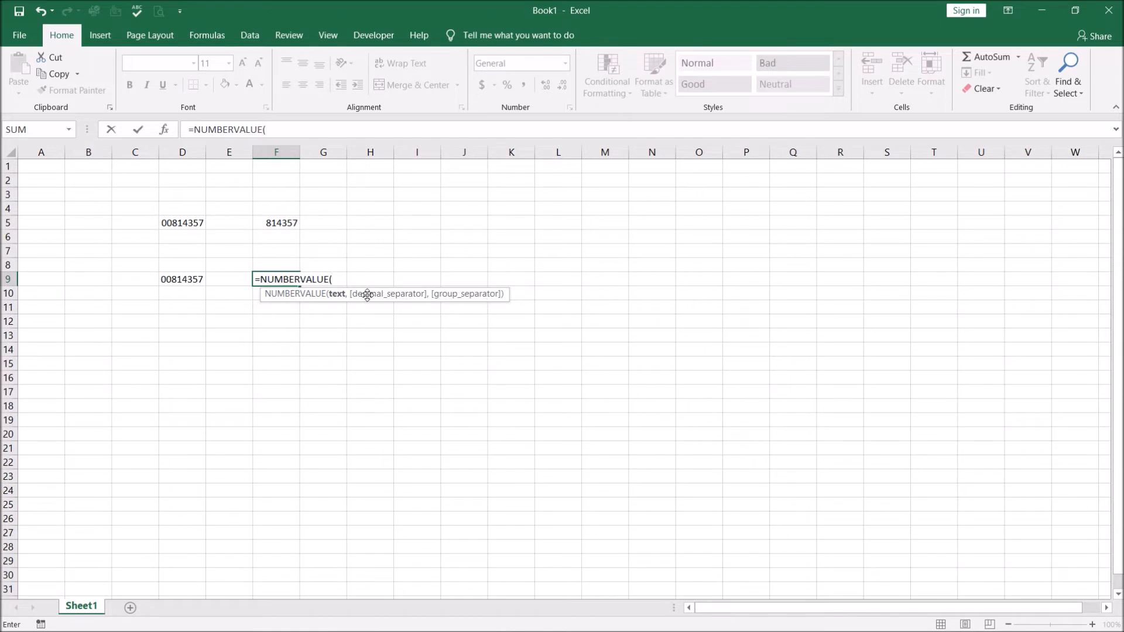
pyautogui.moveTo(401, 300)
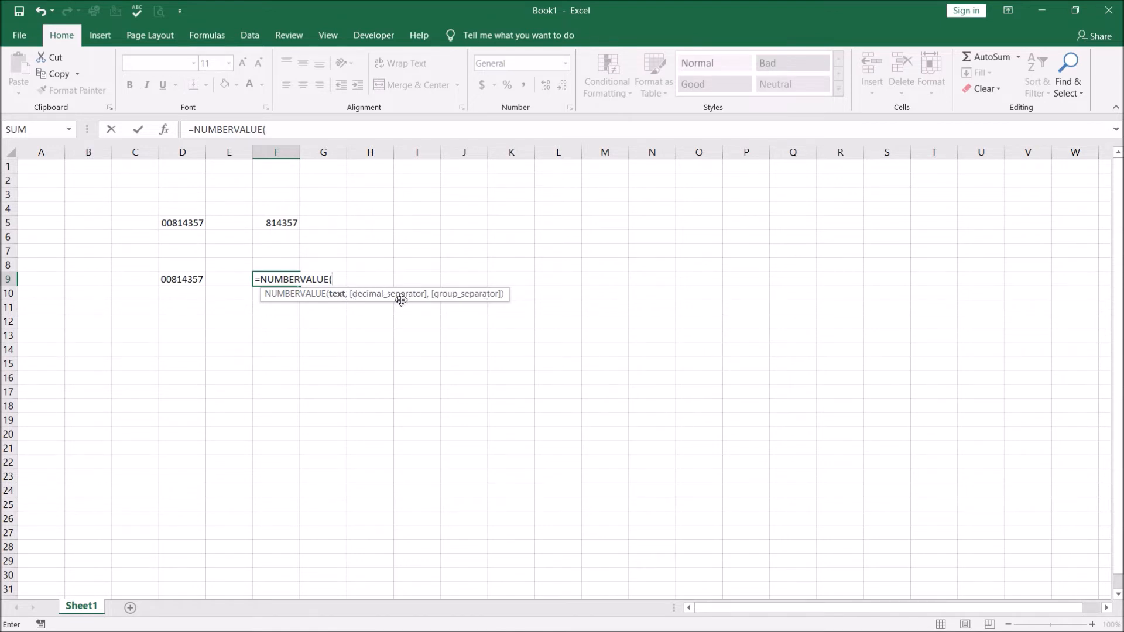
pyautogui.click(182, 279)
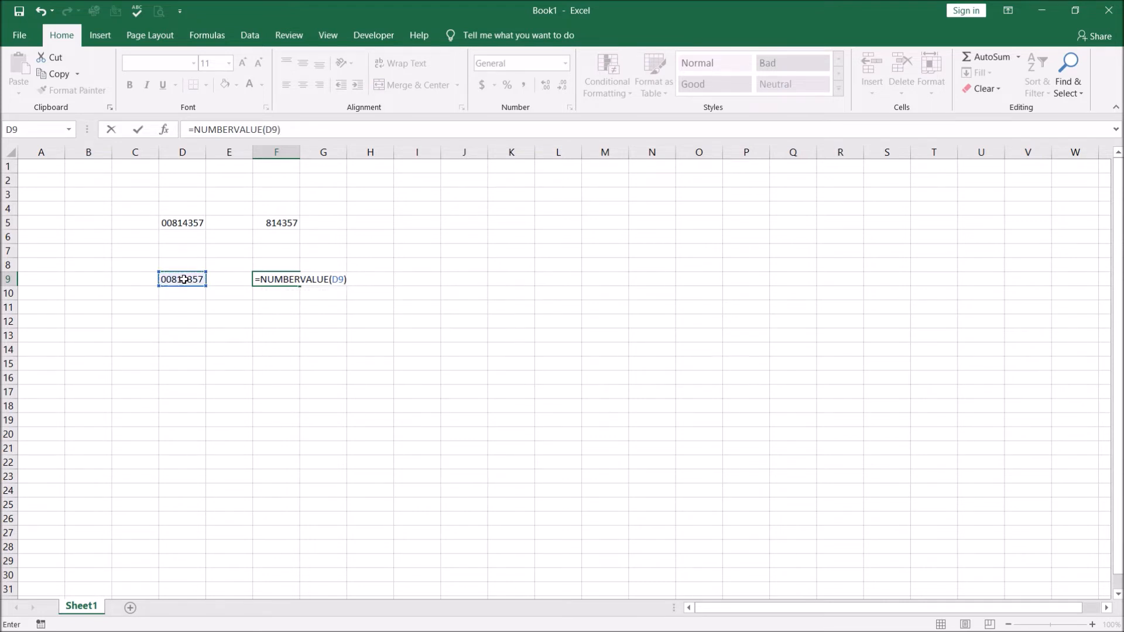
pyautogui.press('Enter')
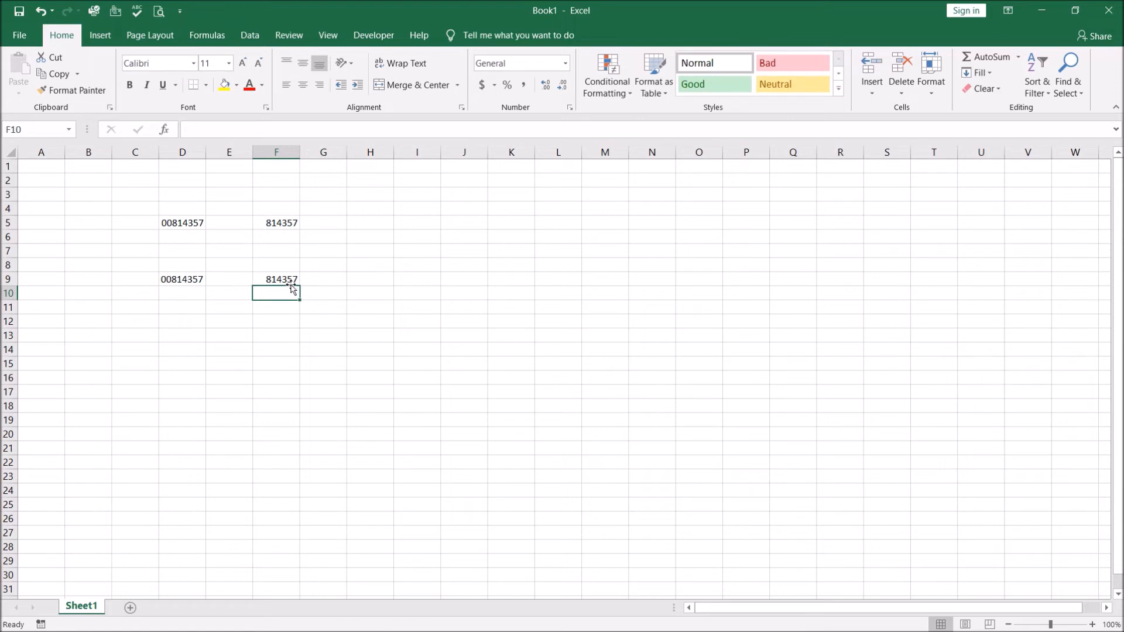
pyautogui.click(278, 279)
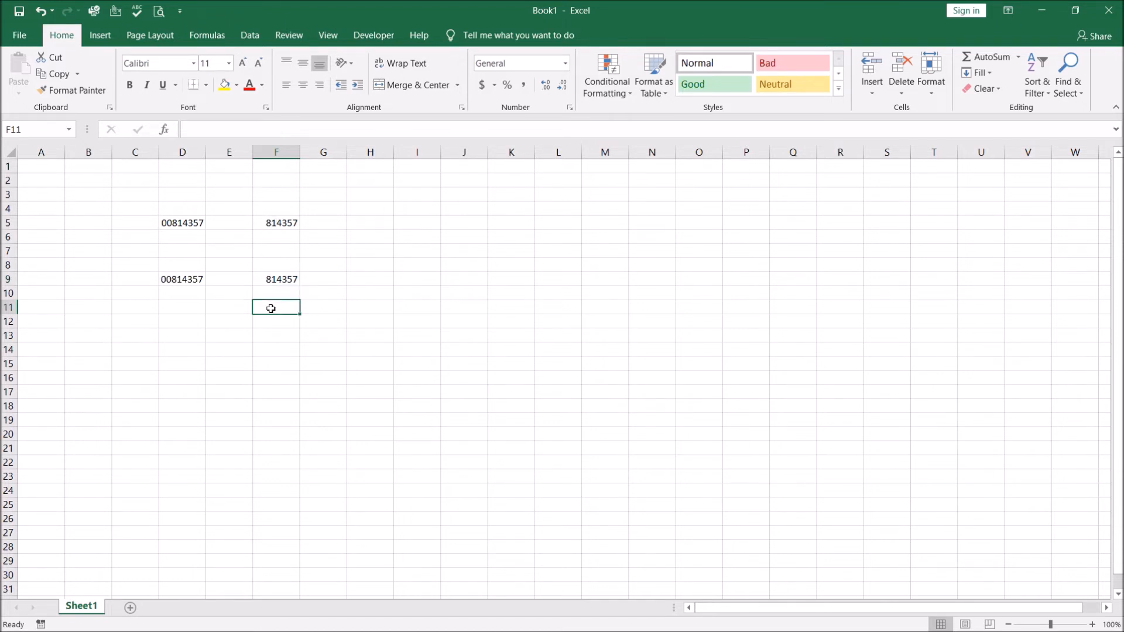
# - Enter an arithmetic formula in F12 converting D9 (=D9*2/2, then =D9*1)
pyautogui.click(276, 323)
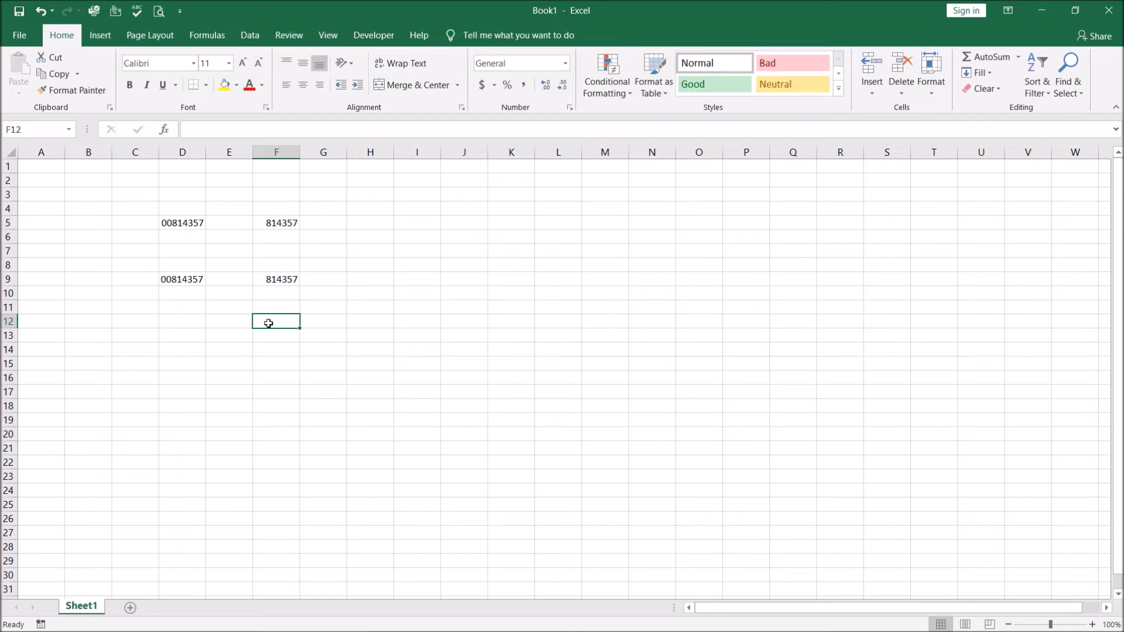
pyautogui.write('=')
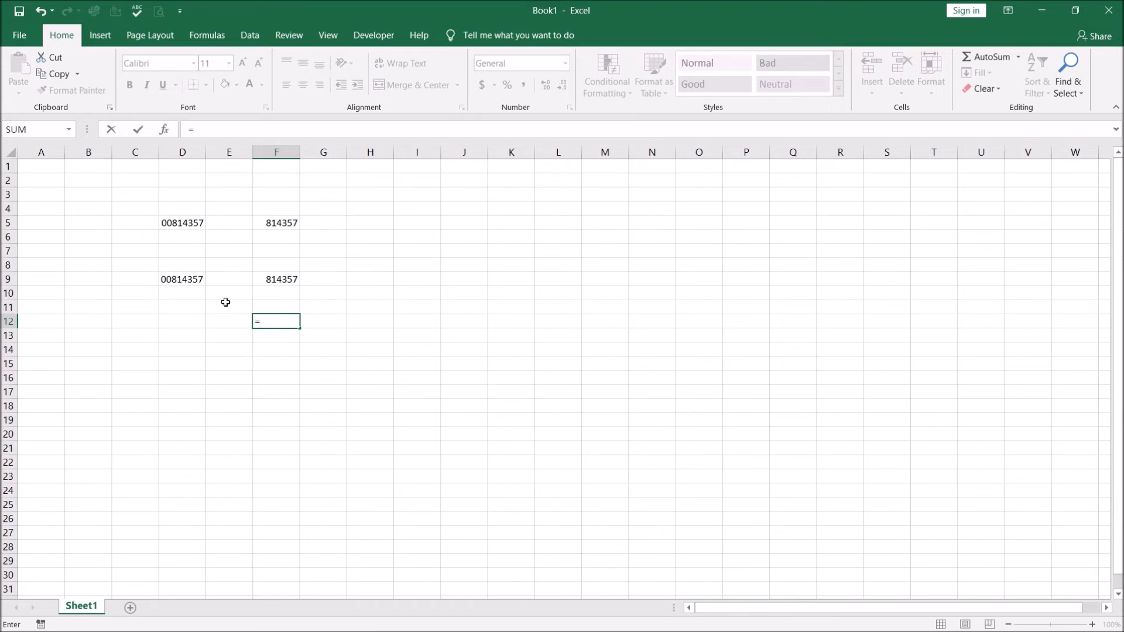
pyautogui.click(183, 279)
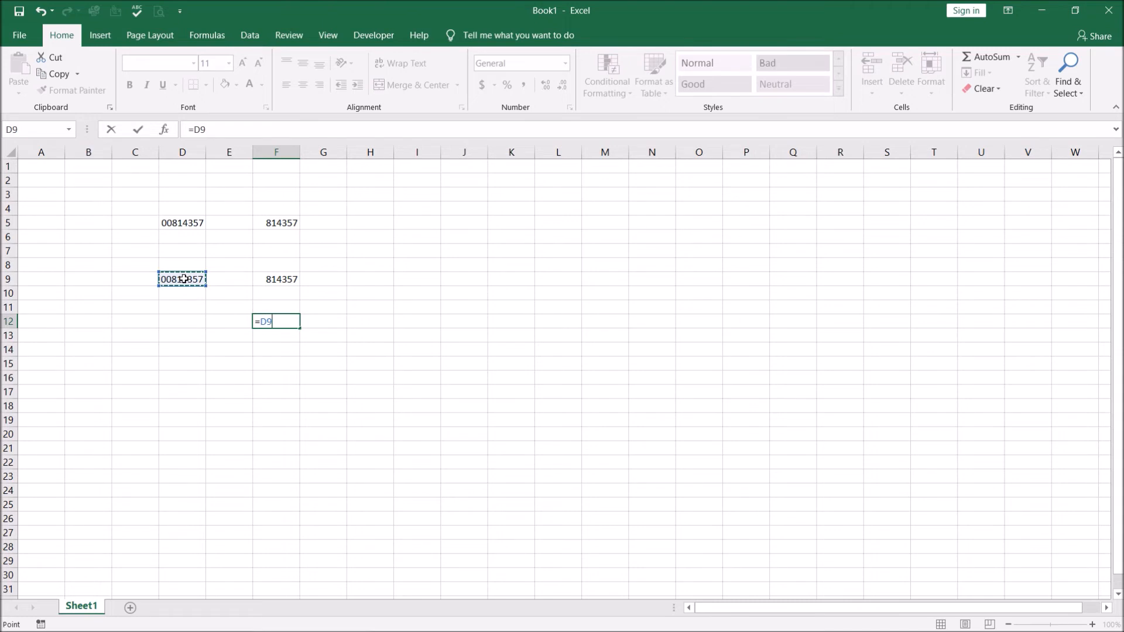
pyautogui.write('*2')
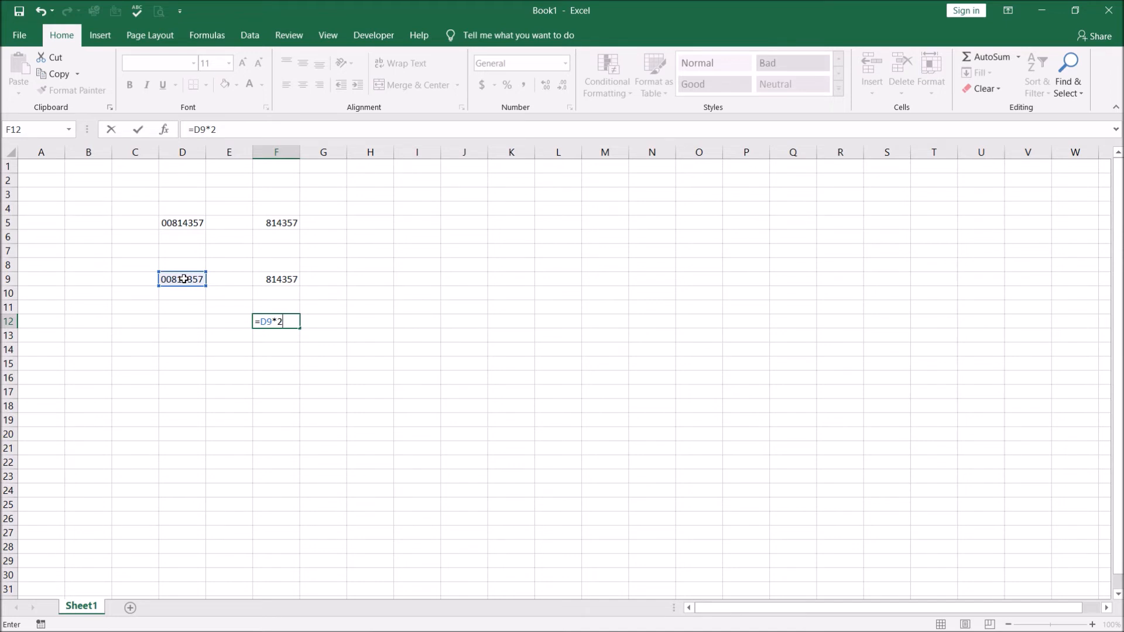
pyautogui.write('/2')
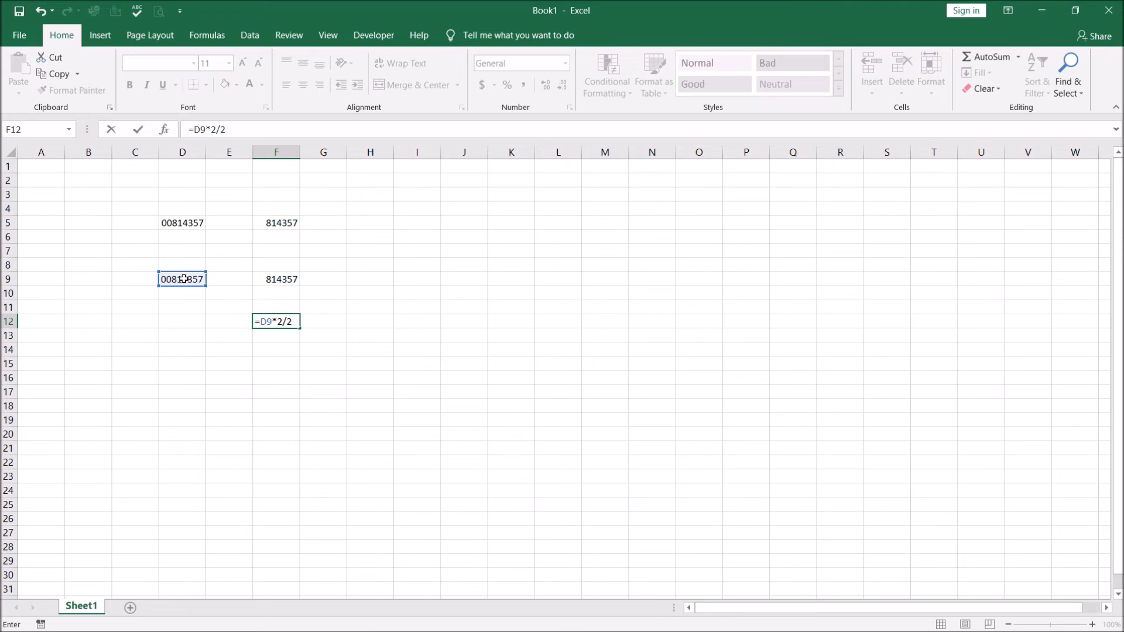
pyautogui.write('=D9*1')
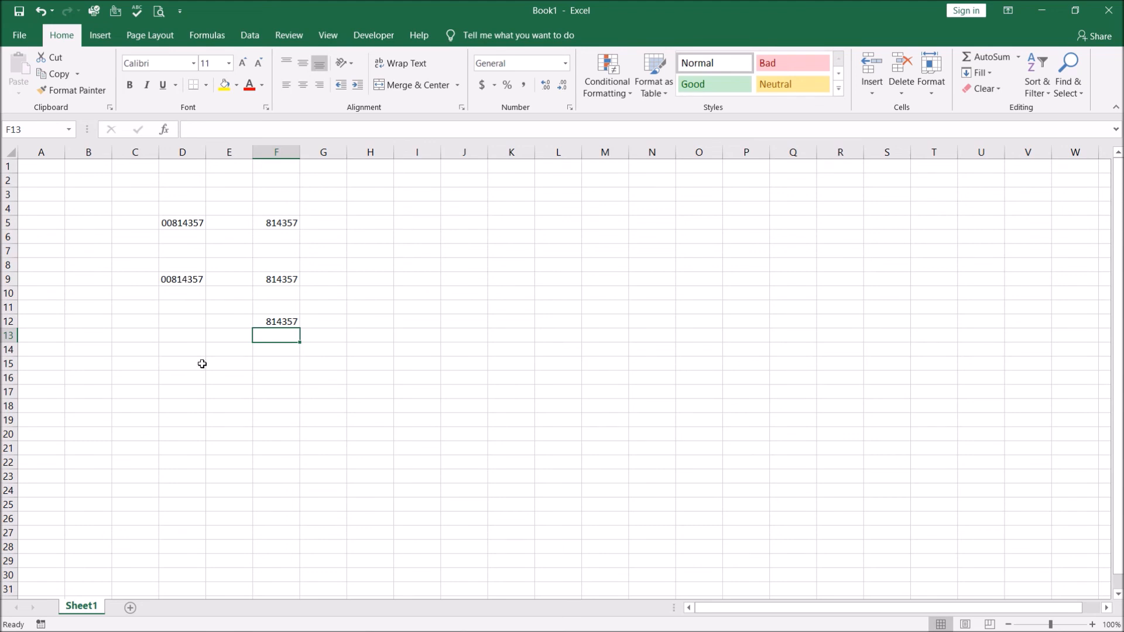
pyautogui.moveTo(346, 370)
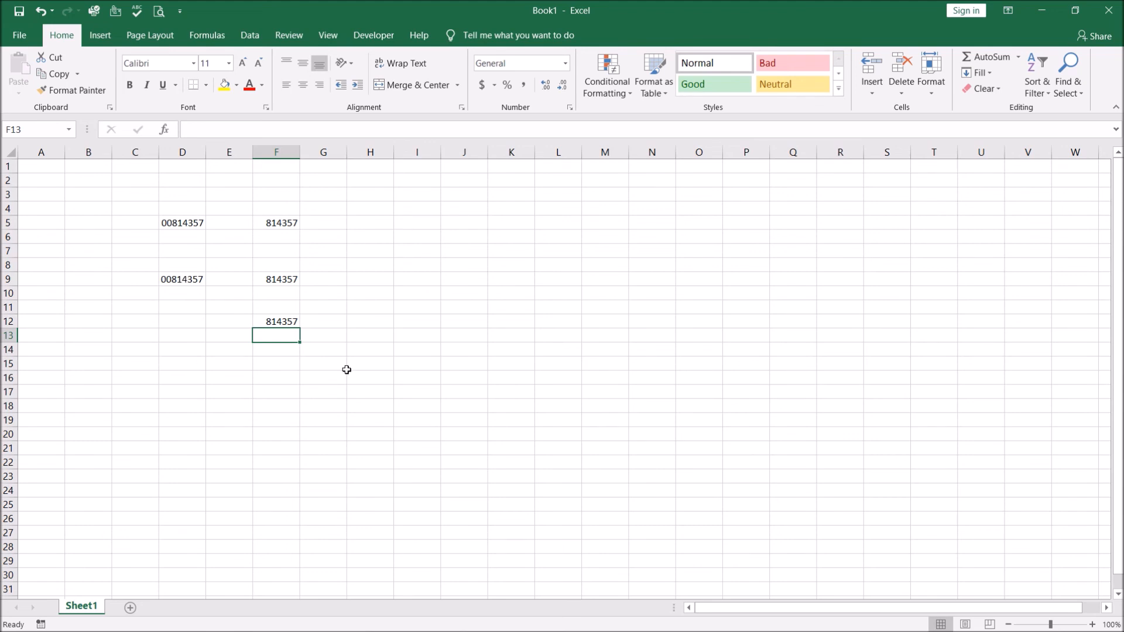
pyautogui.click(182, 222)
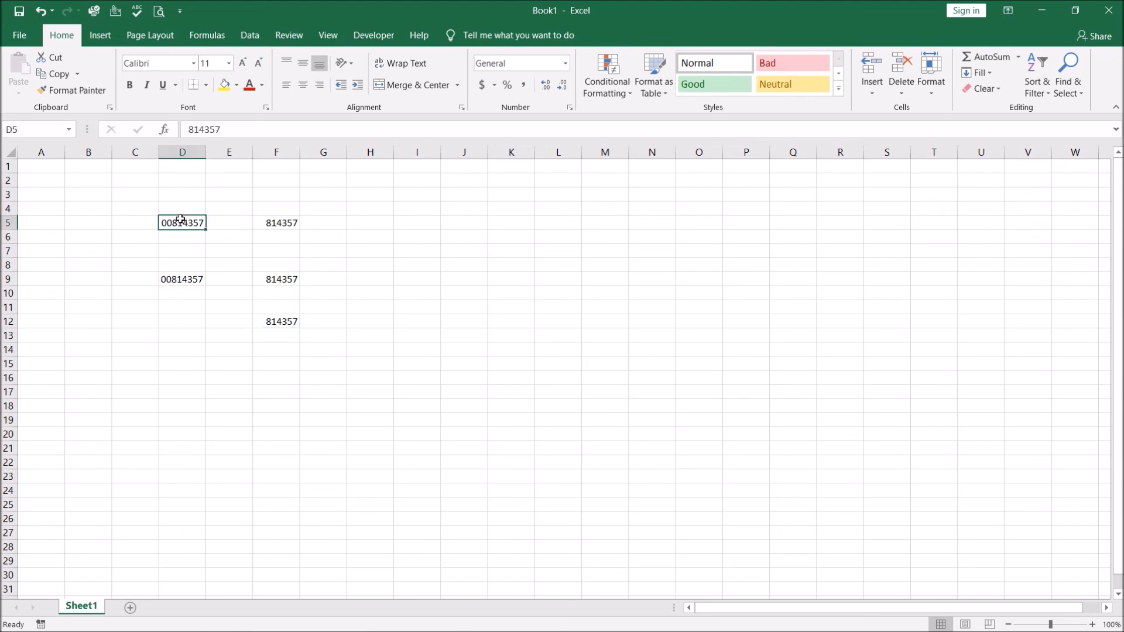
pyautogui.click(277, 222)
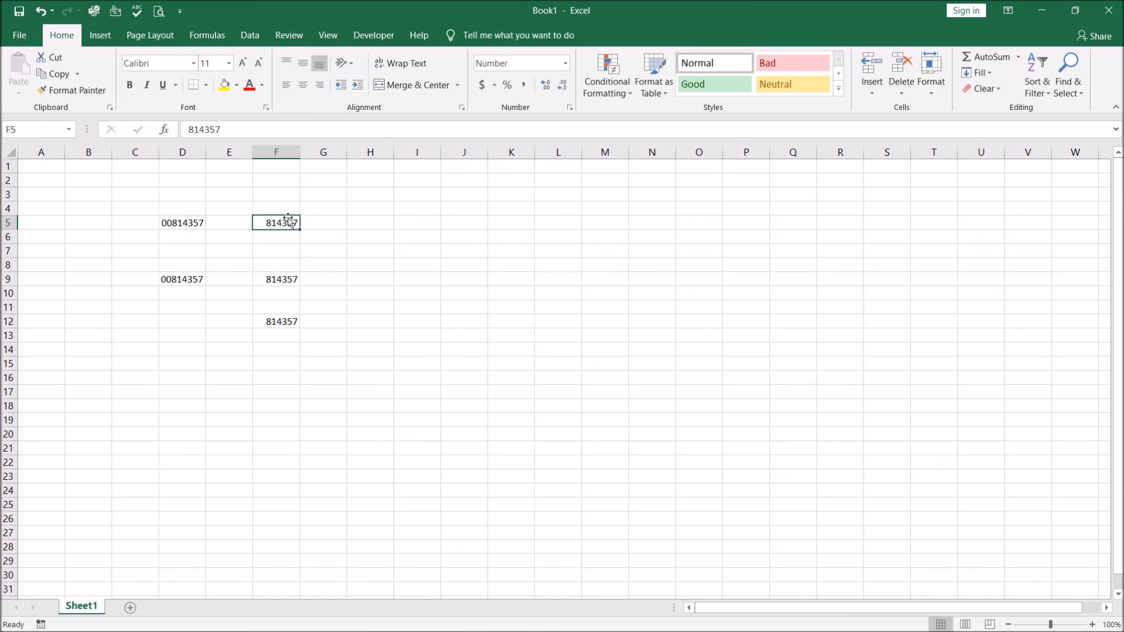
pyautogui.moveTo(205, 275)
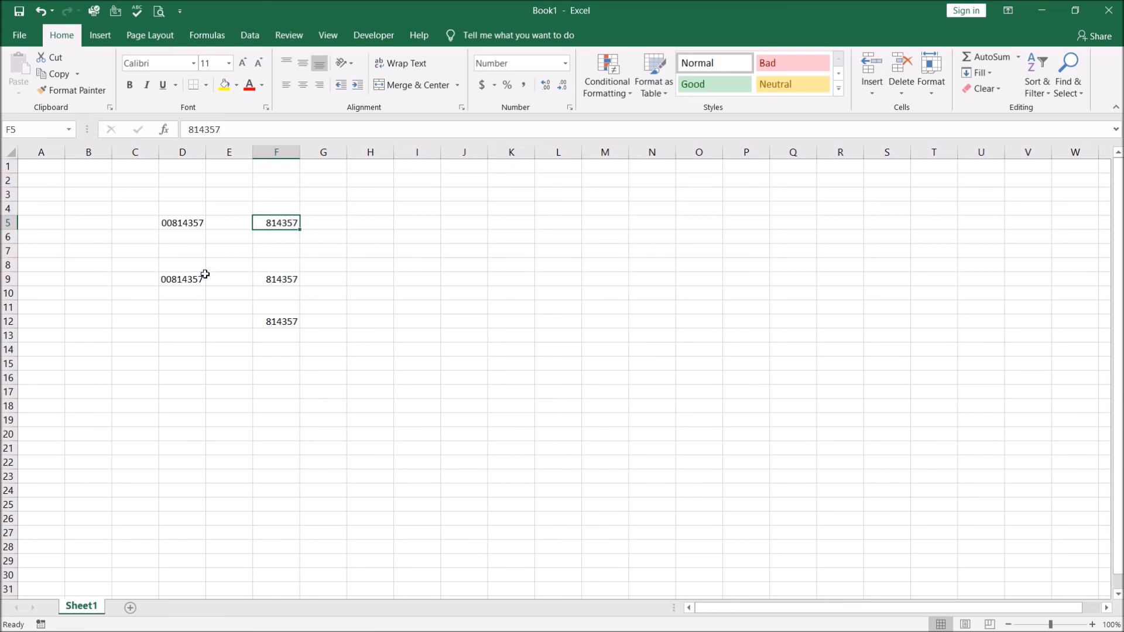
pyautogui.click(276, 279)
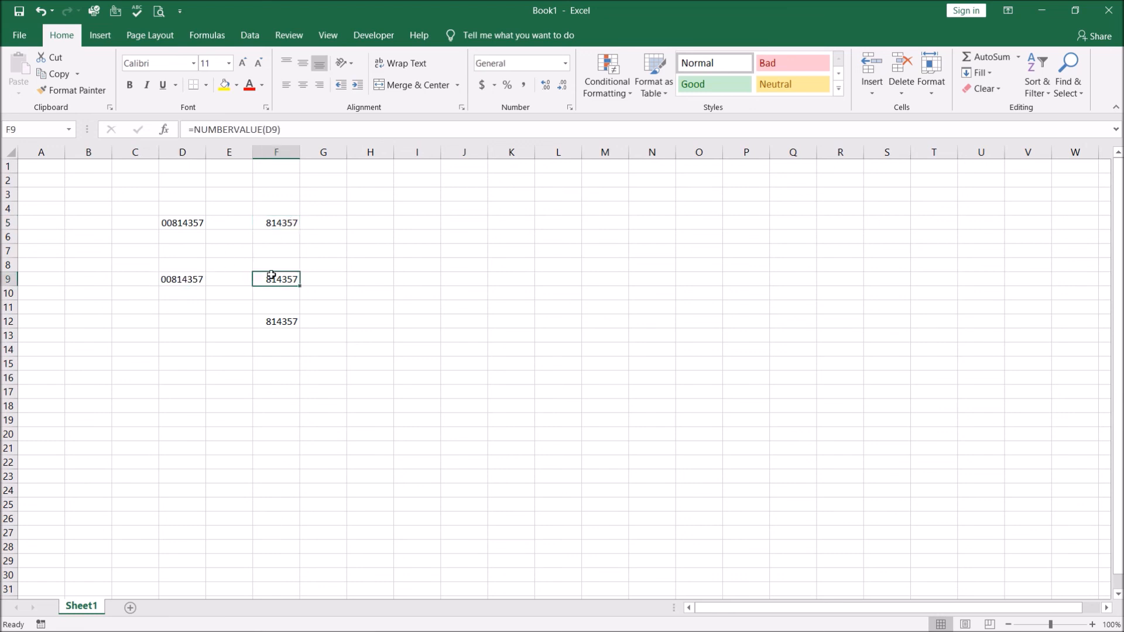
pyautogui.click(276, 322)
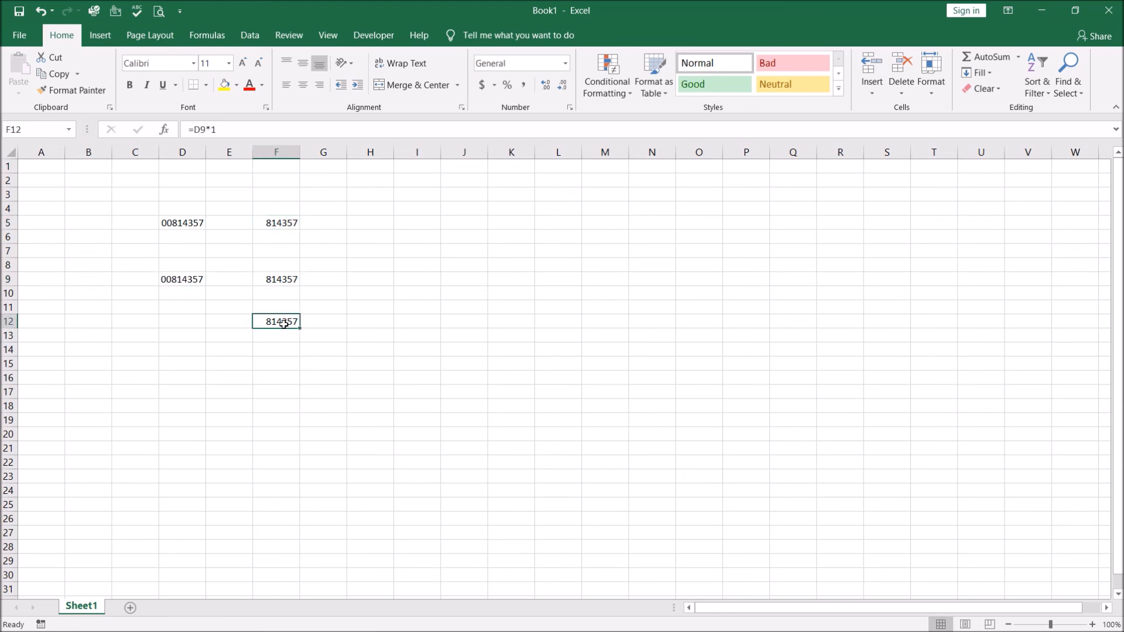
pyautogui.moveTo(439, 336)
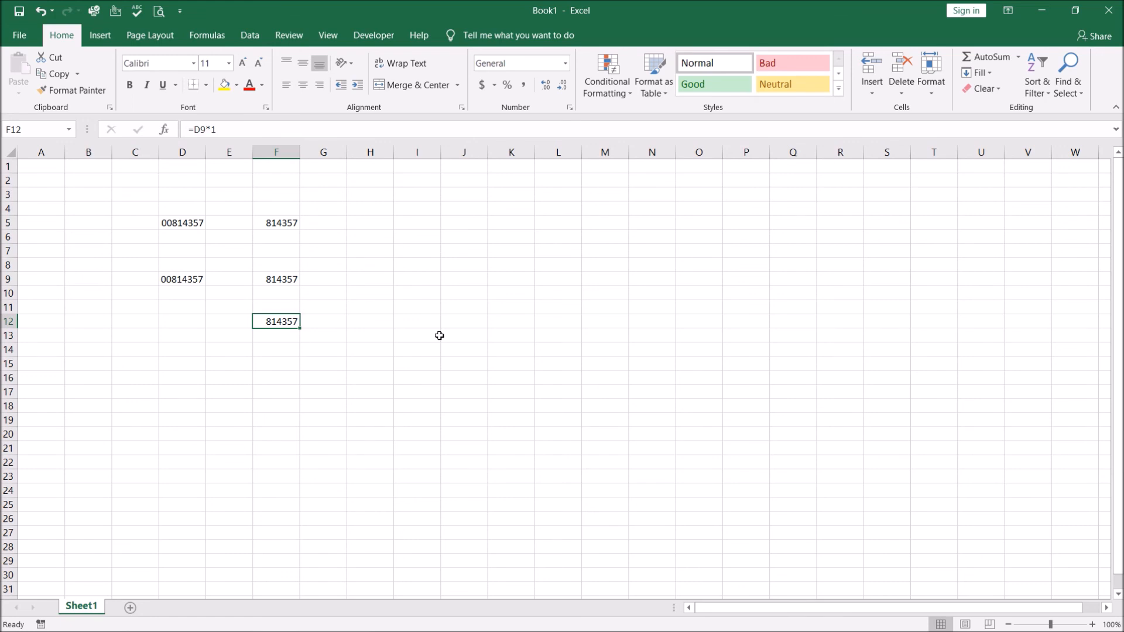
pyautogui.moveTo(440, 337)
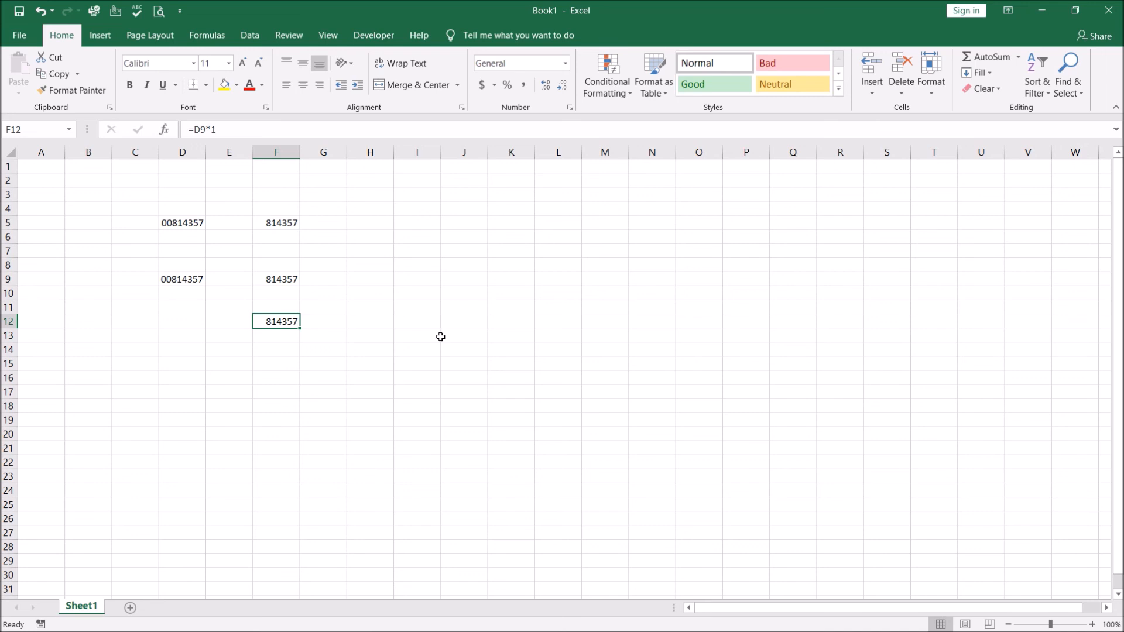